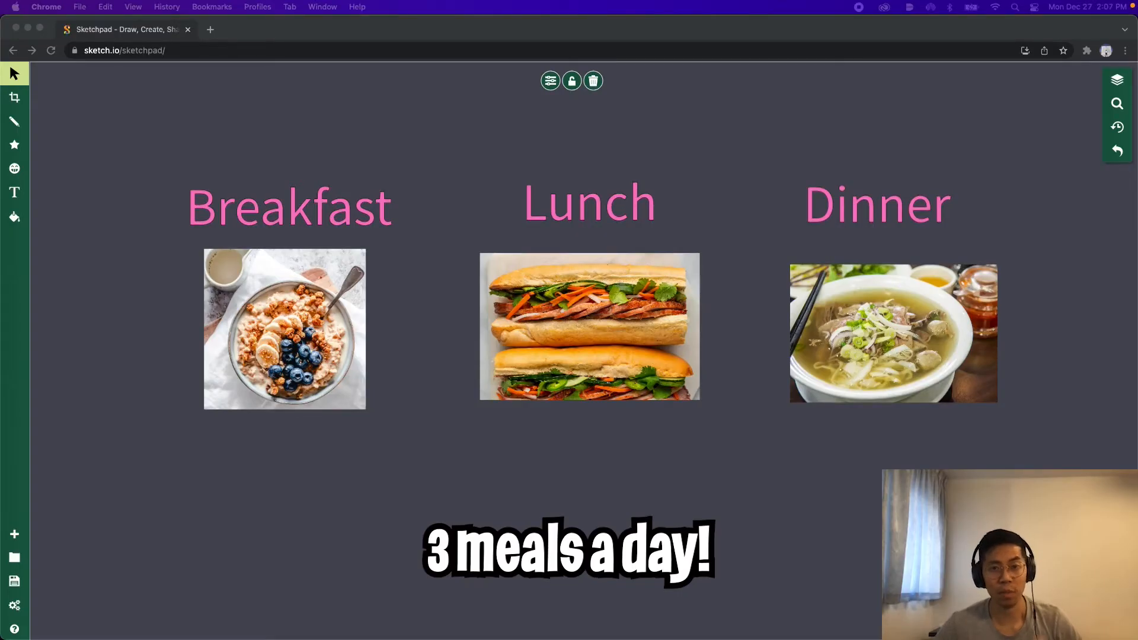
Write print("eat breakfast"), print("eat lunch"), print("eat dinner") in main.py and run them.
left_click(589, 327)
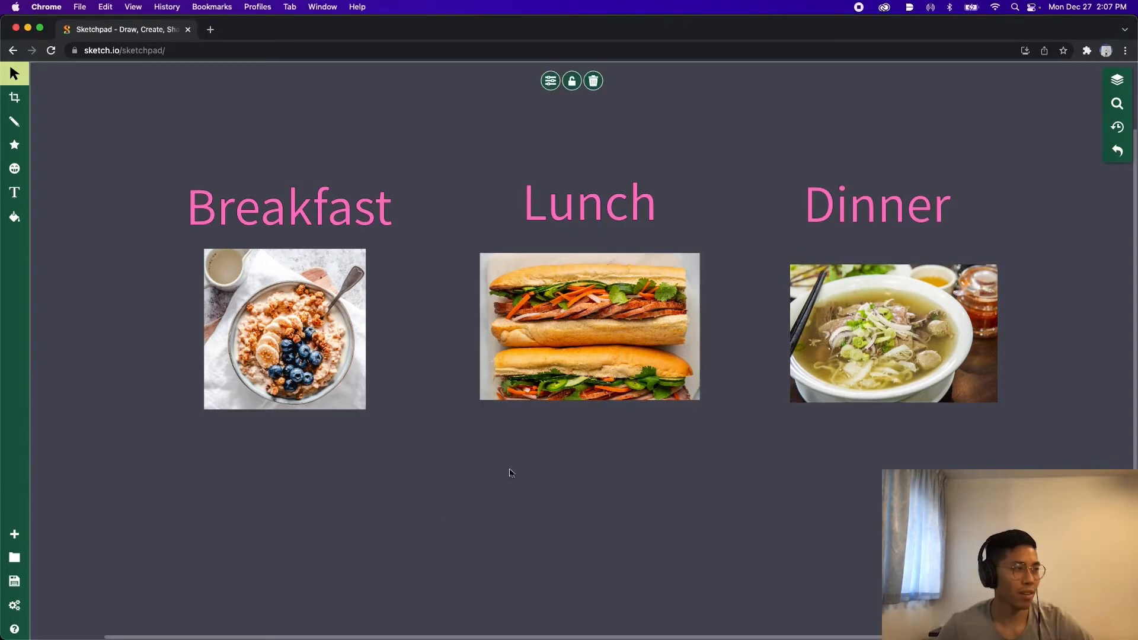
left_click(589, 327)
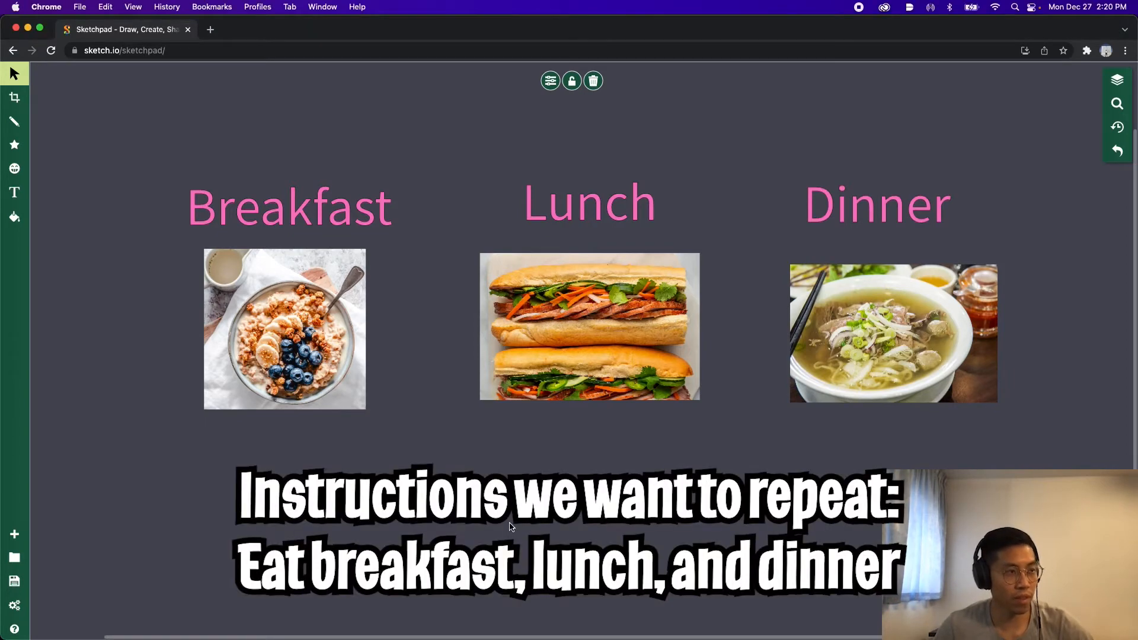
left_click(269, 29)
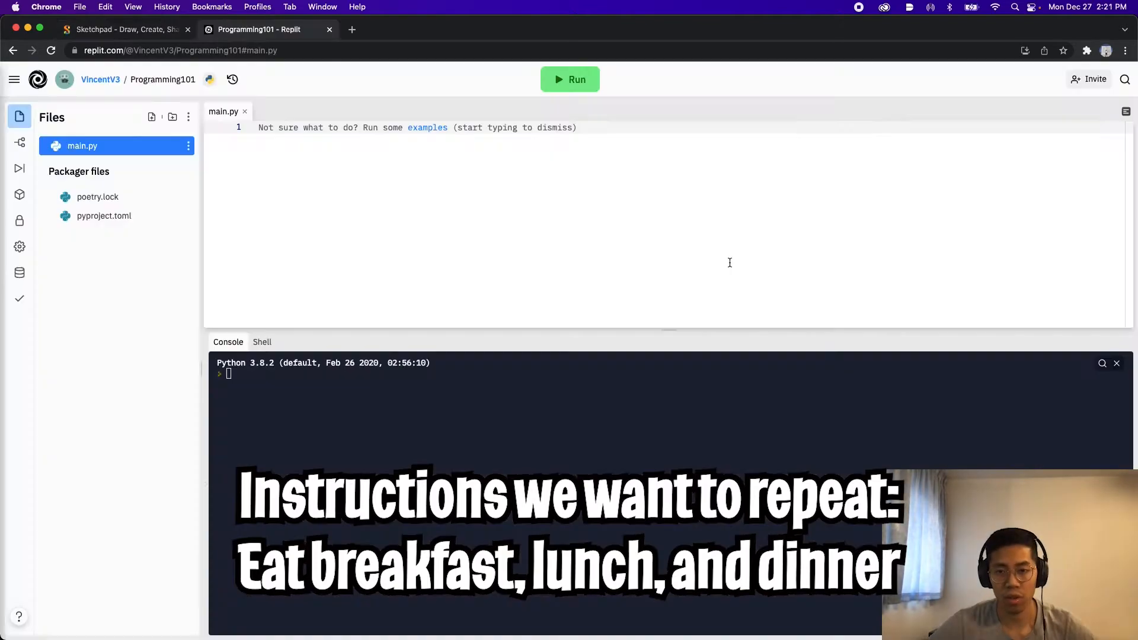
type("print")
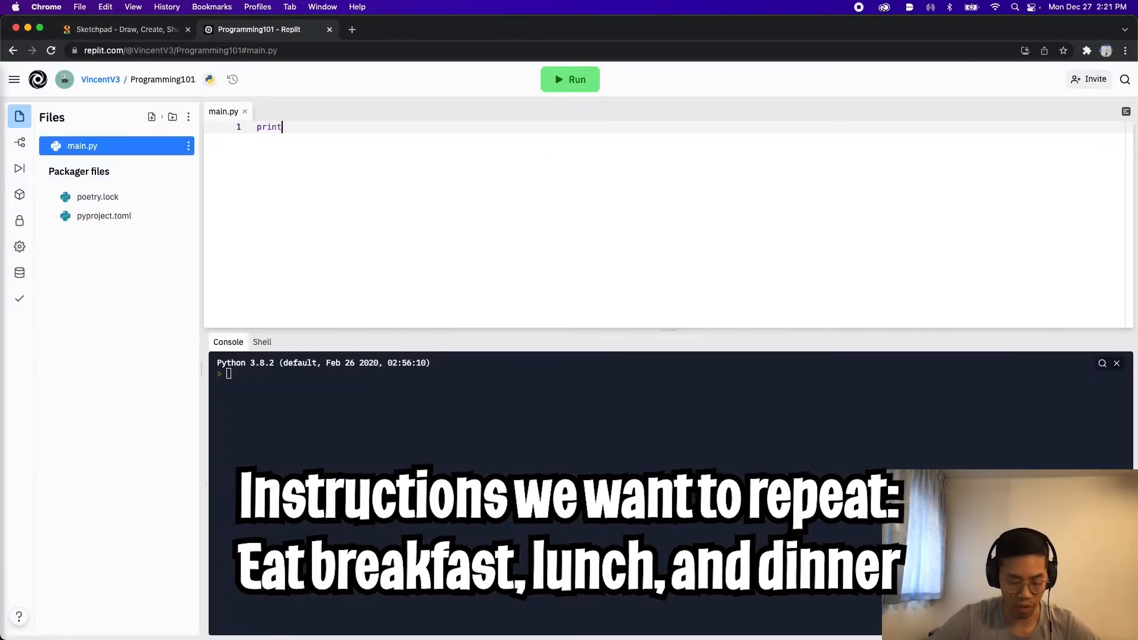
type("(\"eat breakfast\")")
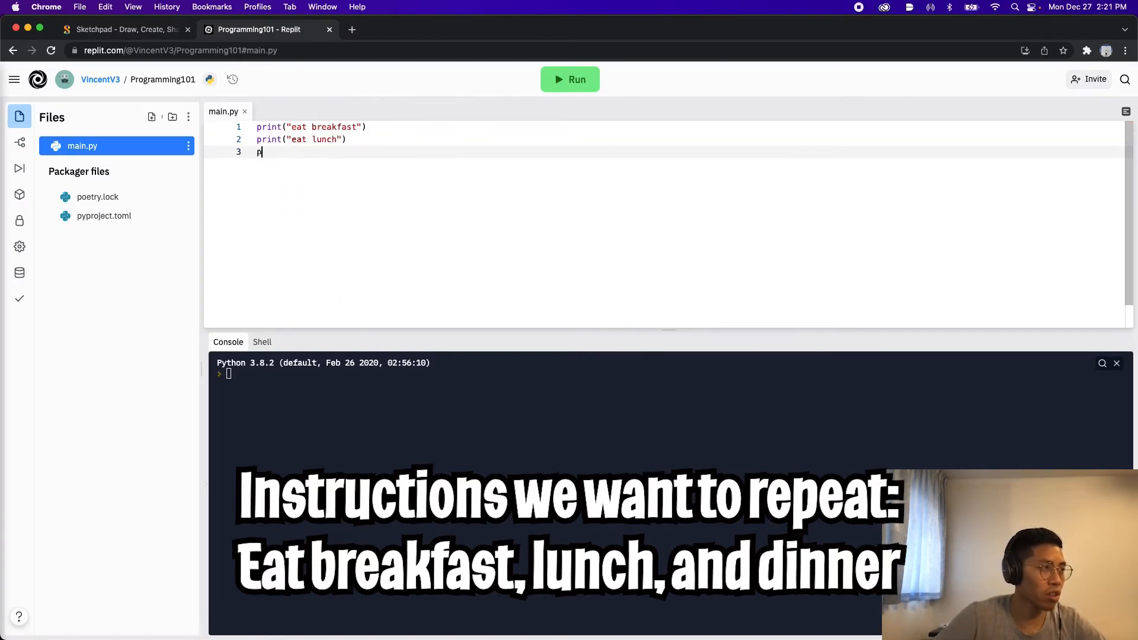
type("print(\"eat dinner\"")
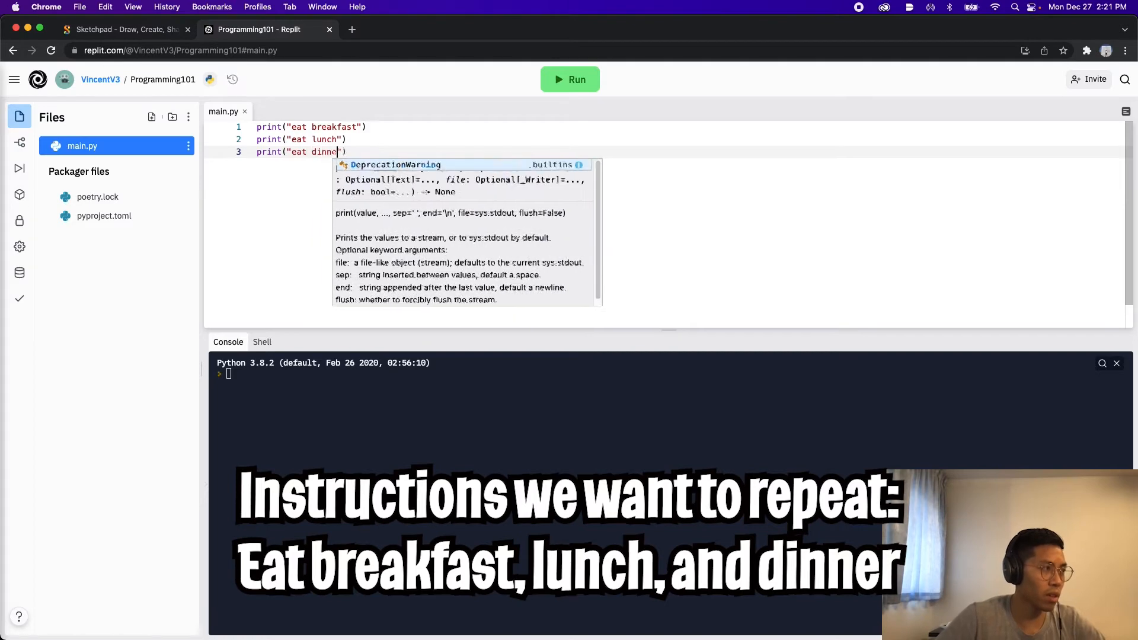
left_click(569, 80)
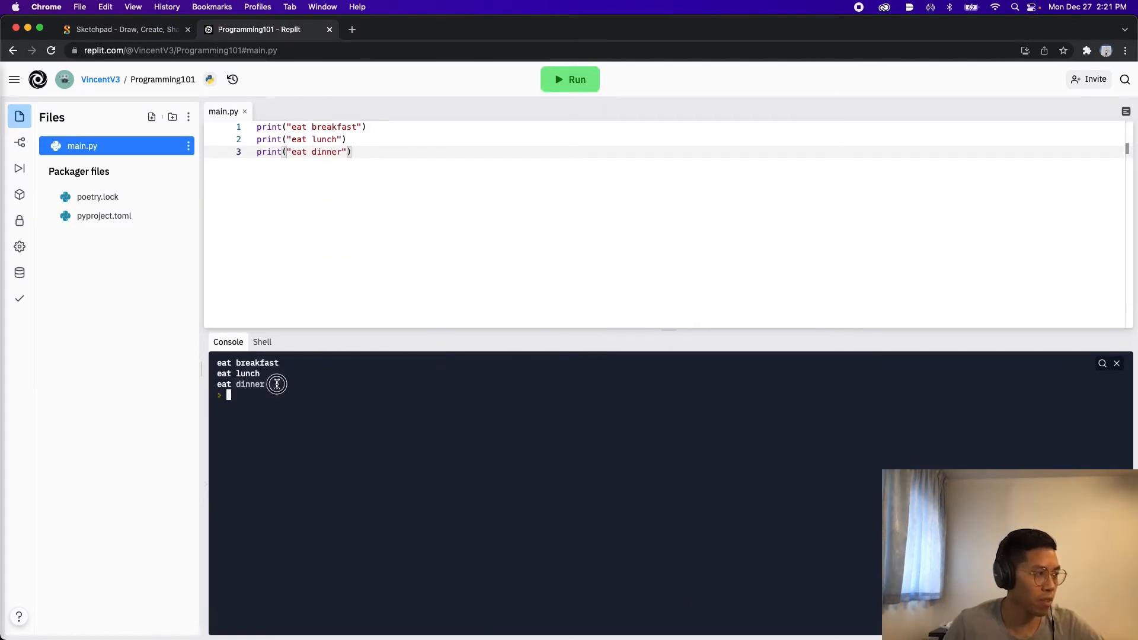
left_click(123, 29)
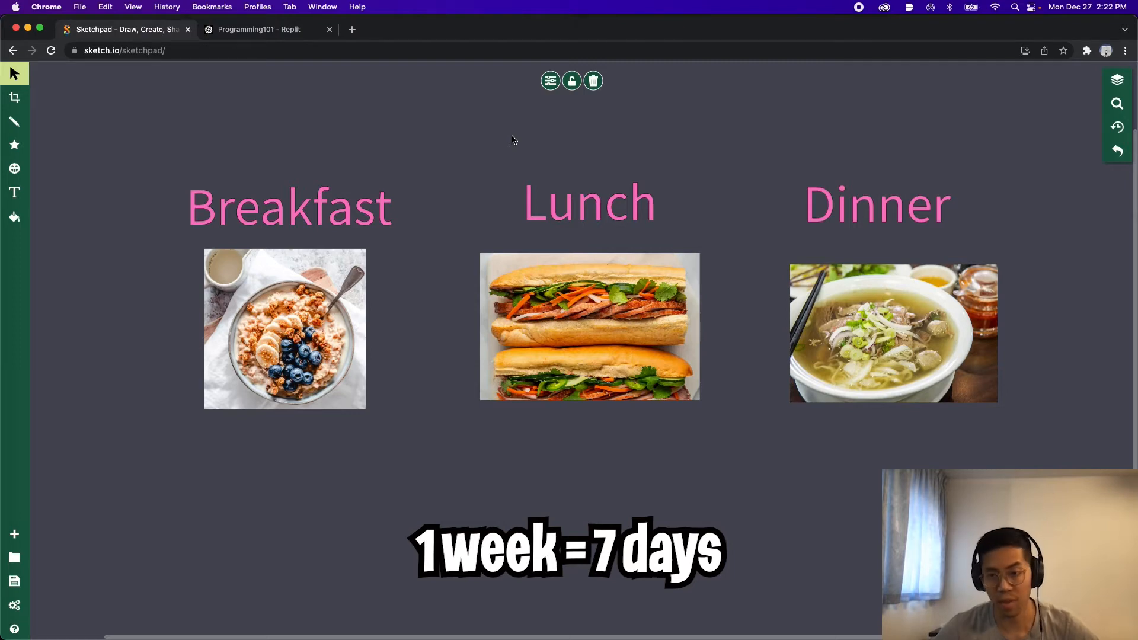
Switch browser tabs back toward the Sketchpad meal board.
left_click(263, 29)
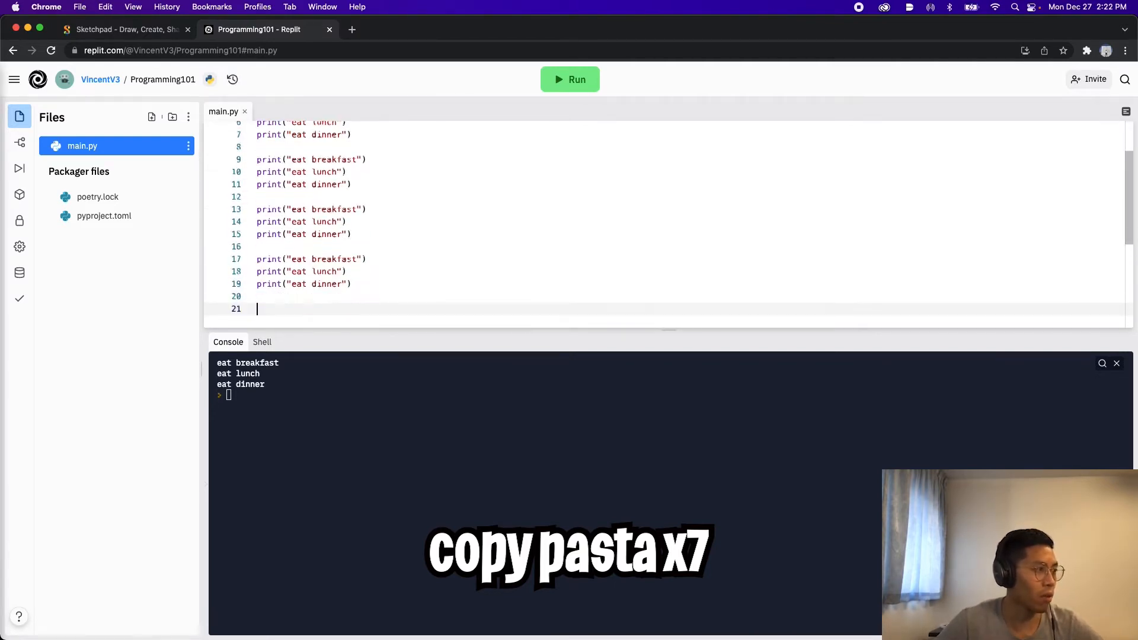
Run the script with the repeated breakfast, lunch, dinner print blocks.
left_click(569, 80)
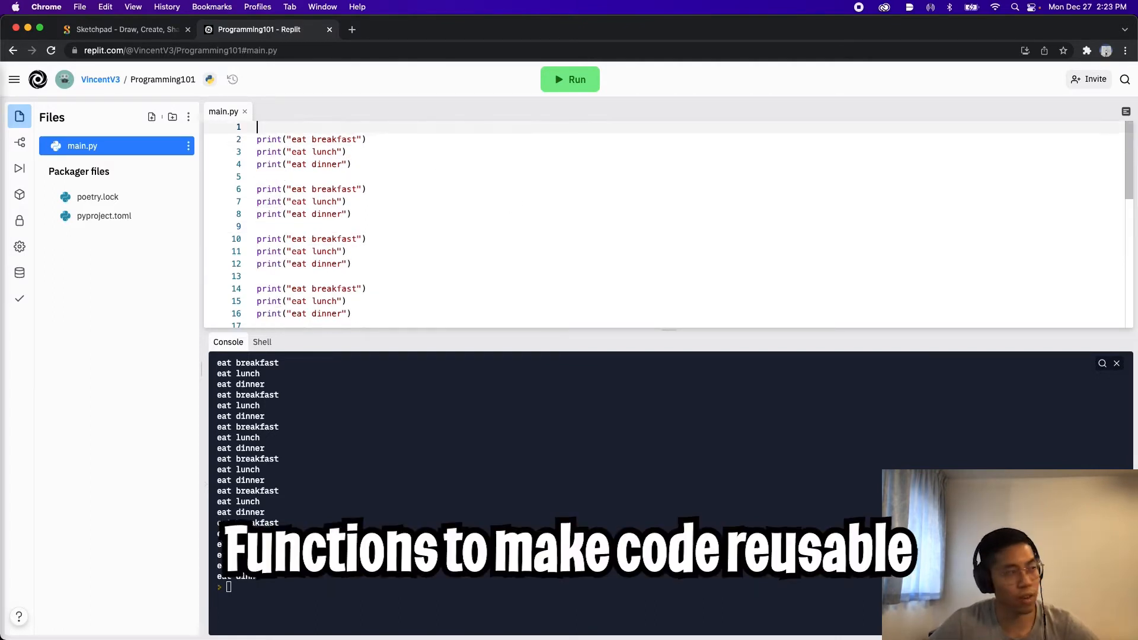
Define eatMeals() around the three prints and run it, then stop the program.
type("def eatMeal")
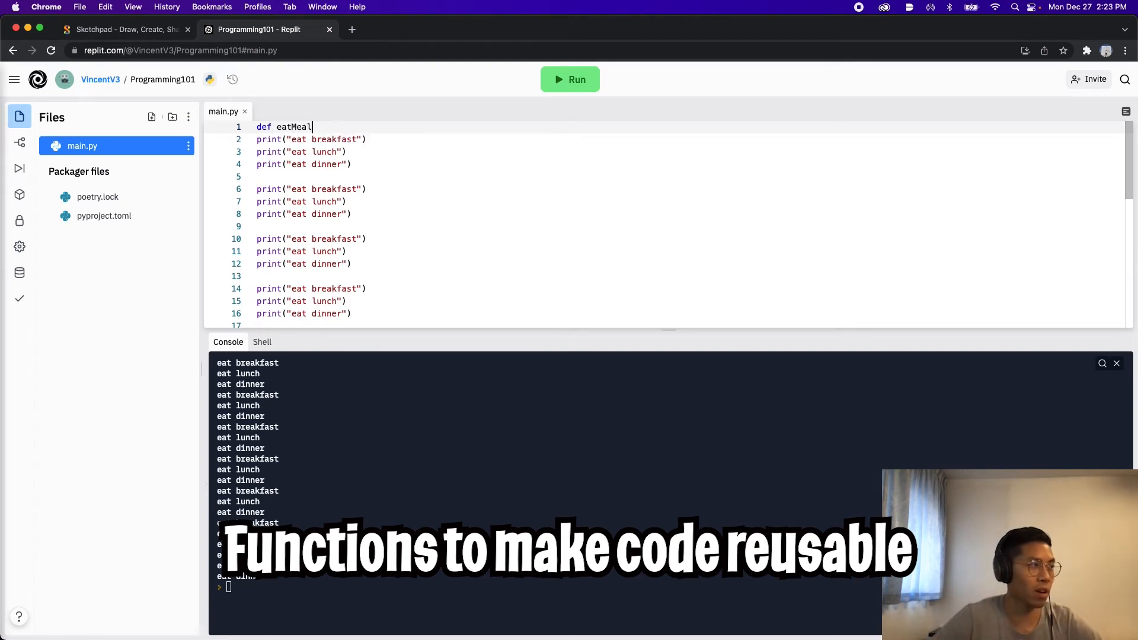
type("s():")
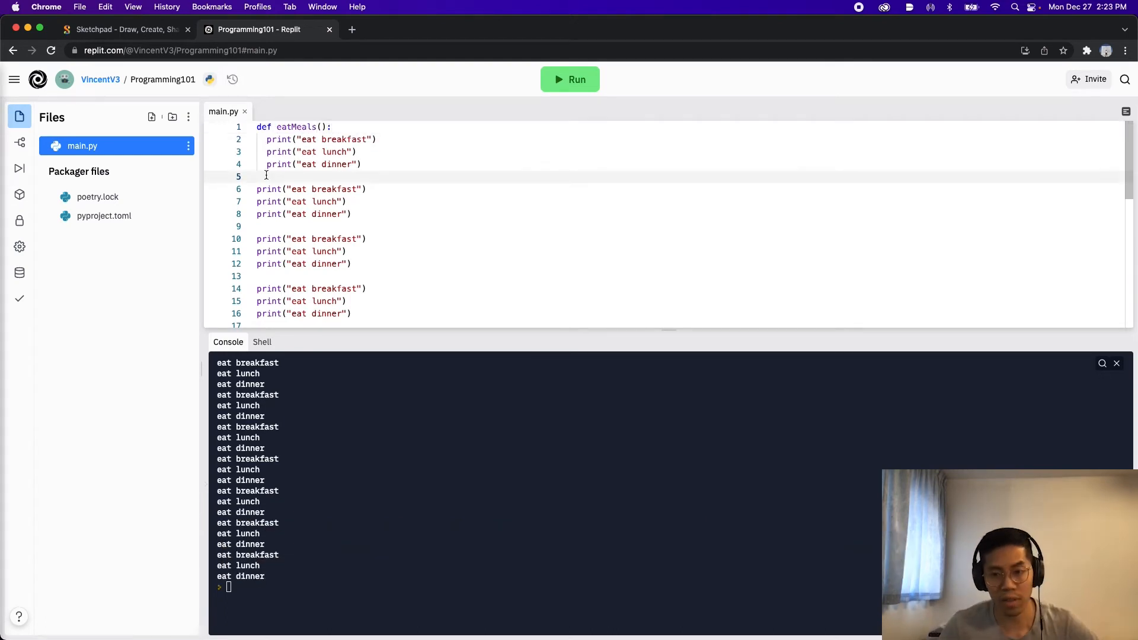
left_click(570, 79)
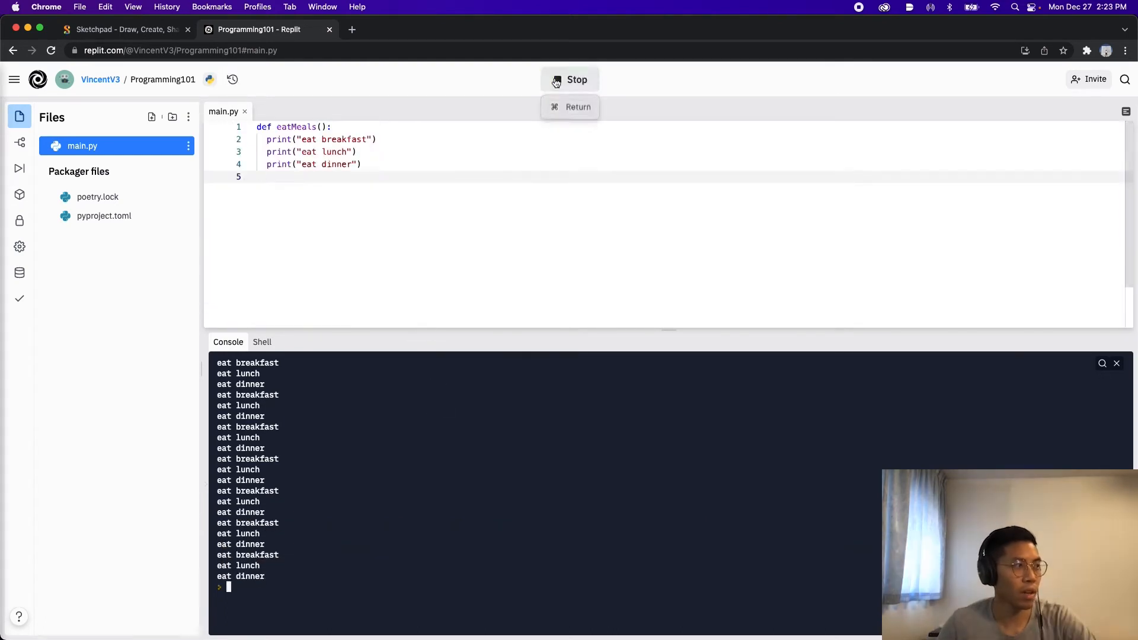
left_click(570, 80)
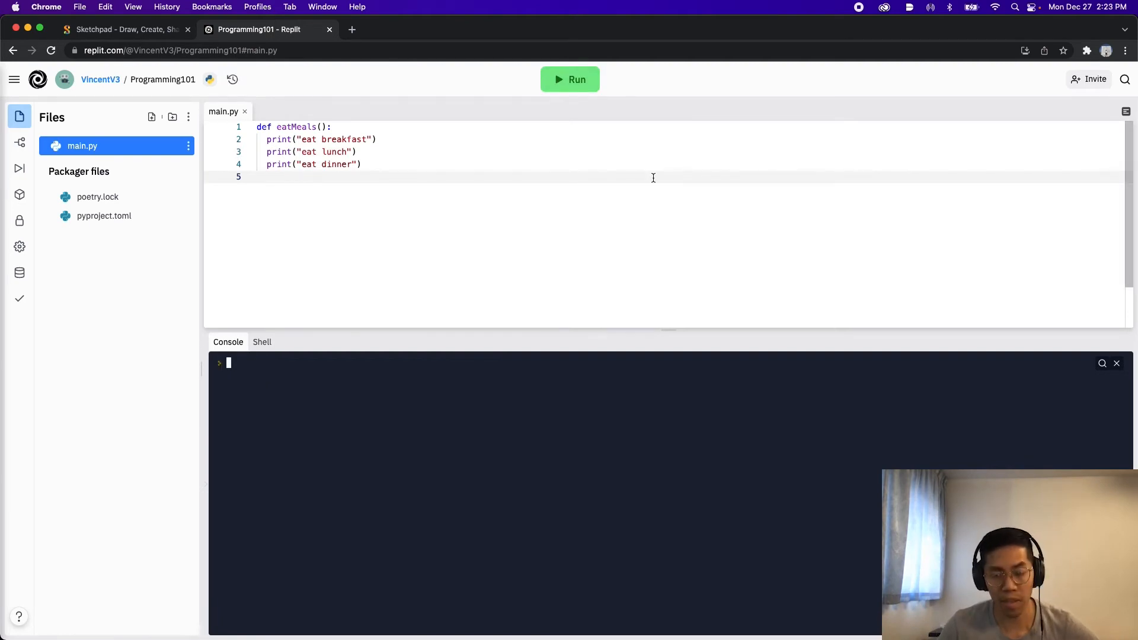
Add a single eatMeals() call below the function and run it.
key("Return")
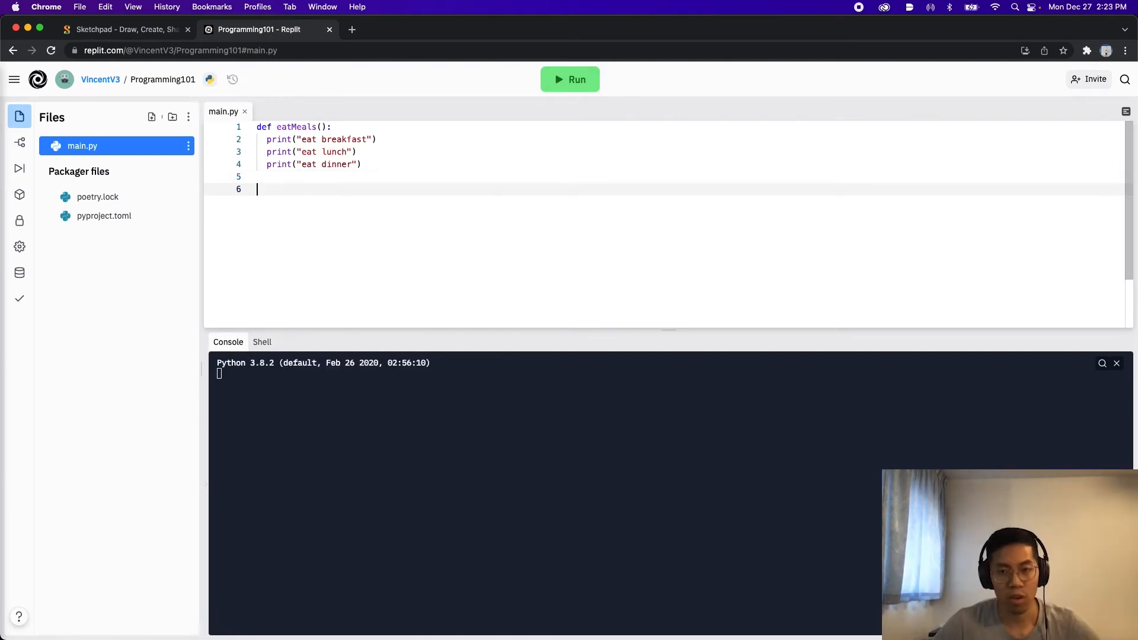
type("eatMeals()")
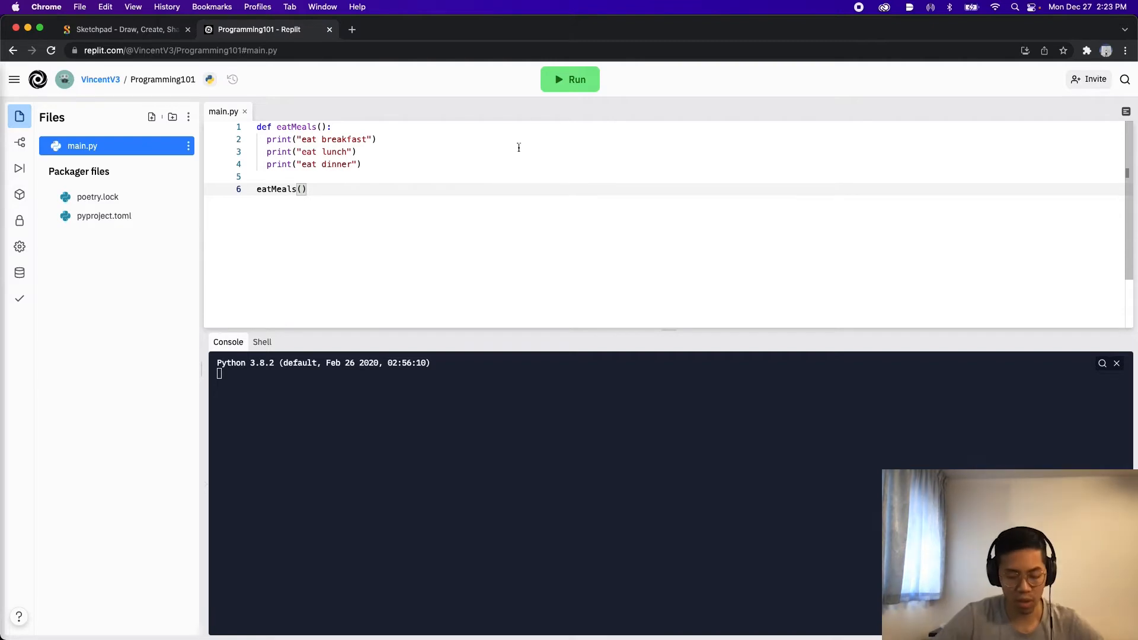
left_click(570, 79)
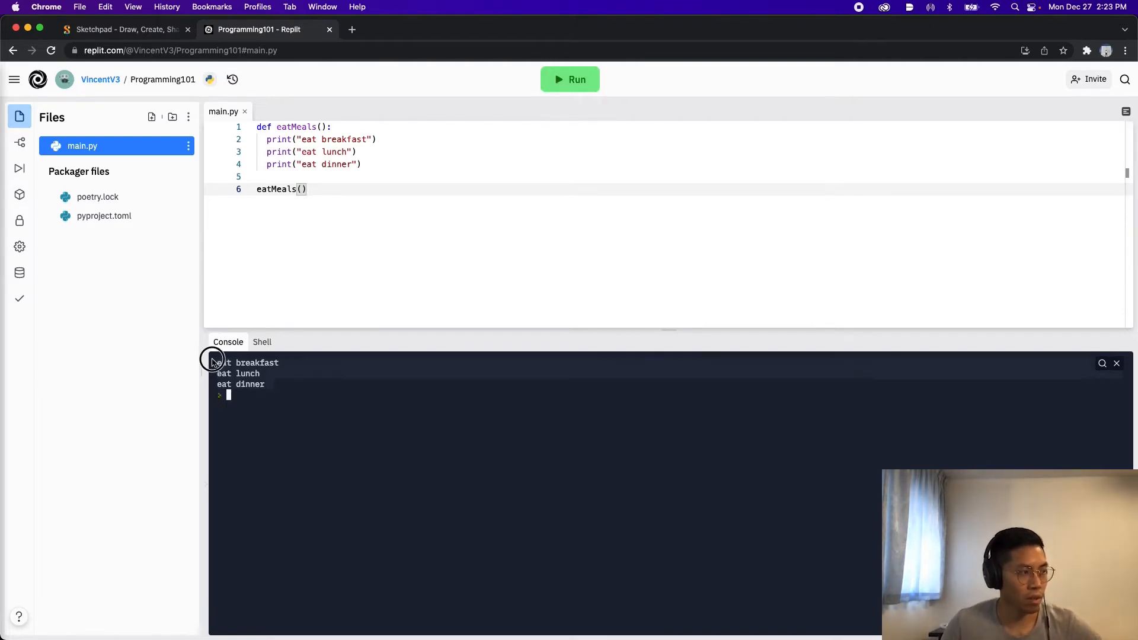
mouse_move(416, 224)
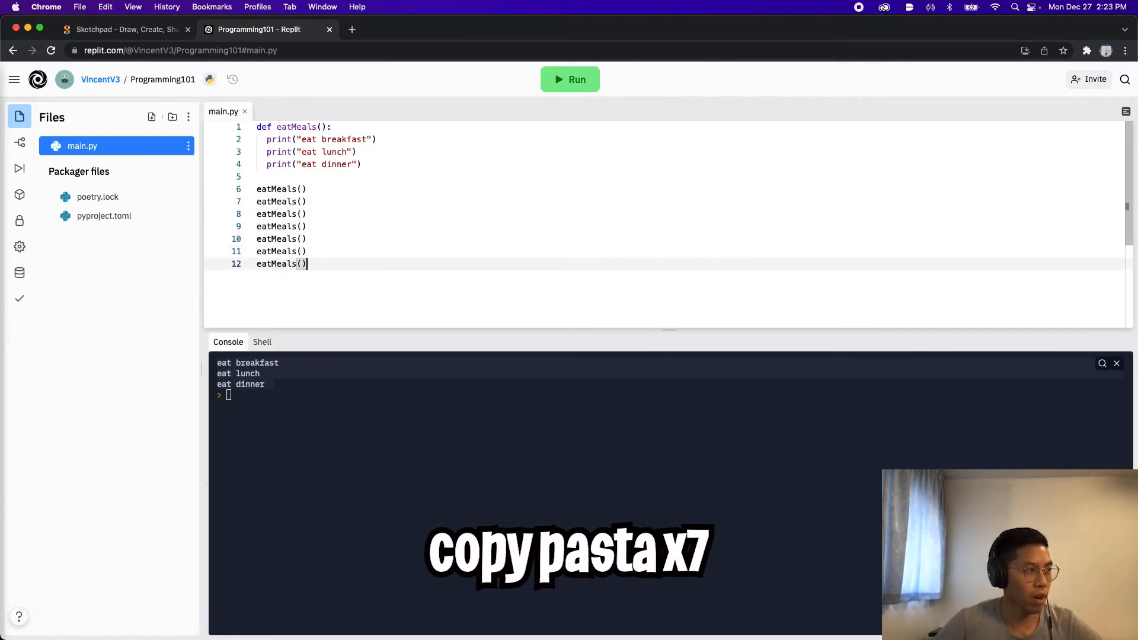
Run main.py with the seven eatMeals() calls.
left_click(570, 80)
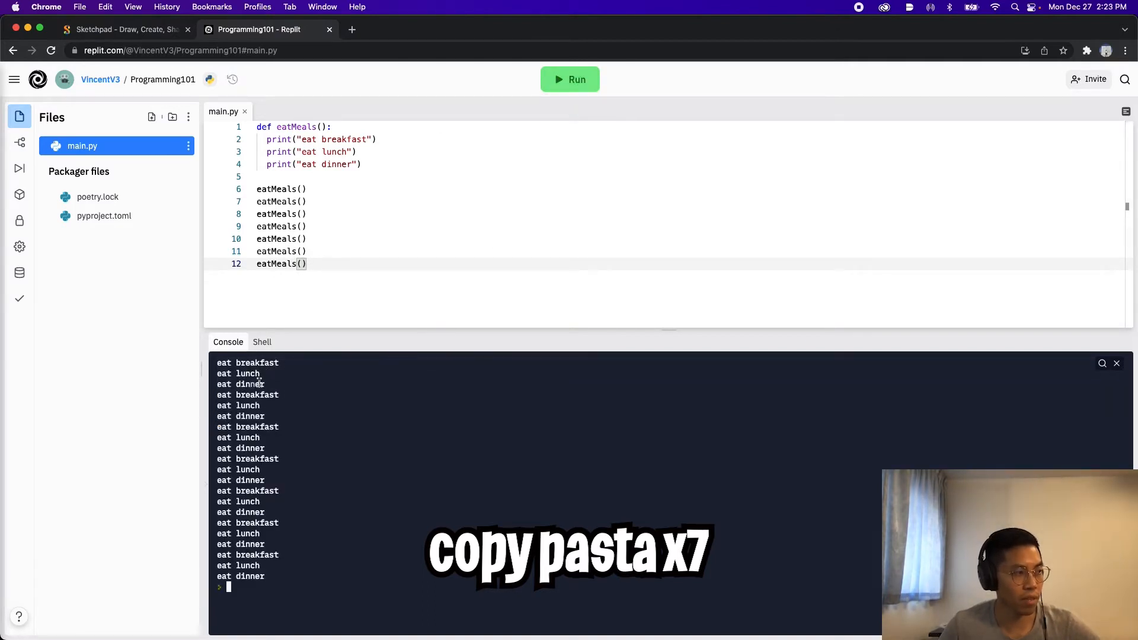
mouse_move(338, 523)
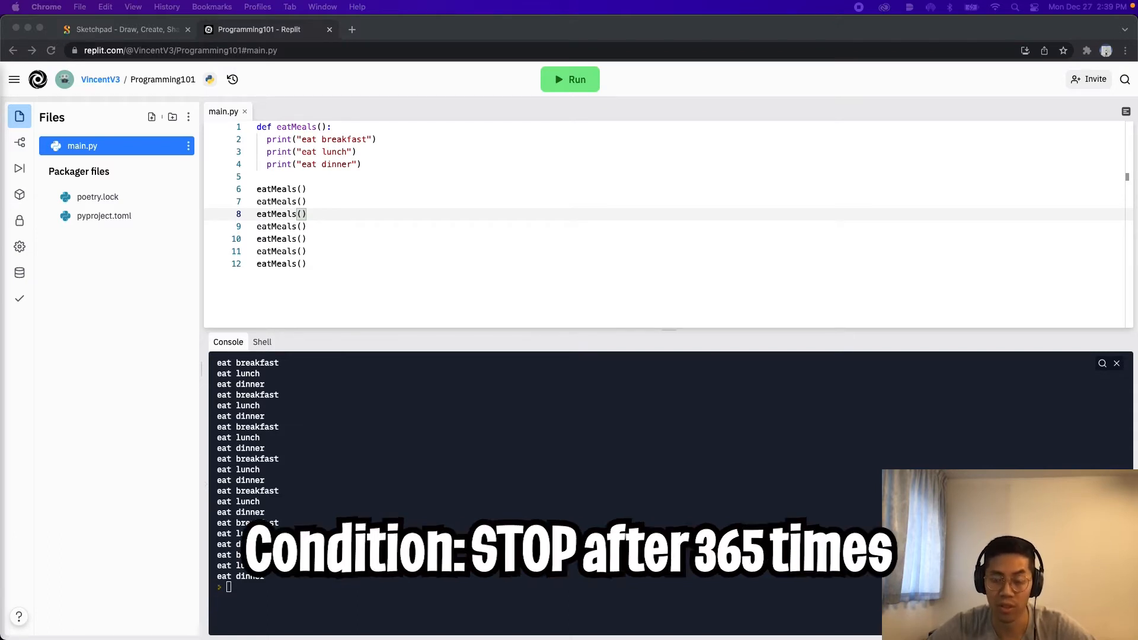
Switch to the Sketchpad tab with the for-loop sketch.
left_click(123, 29)
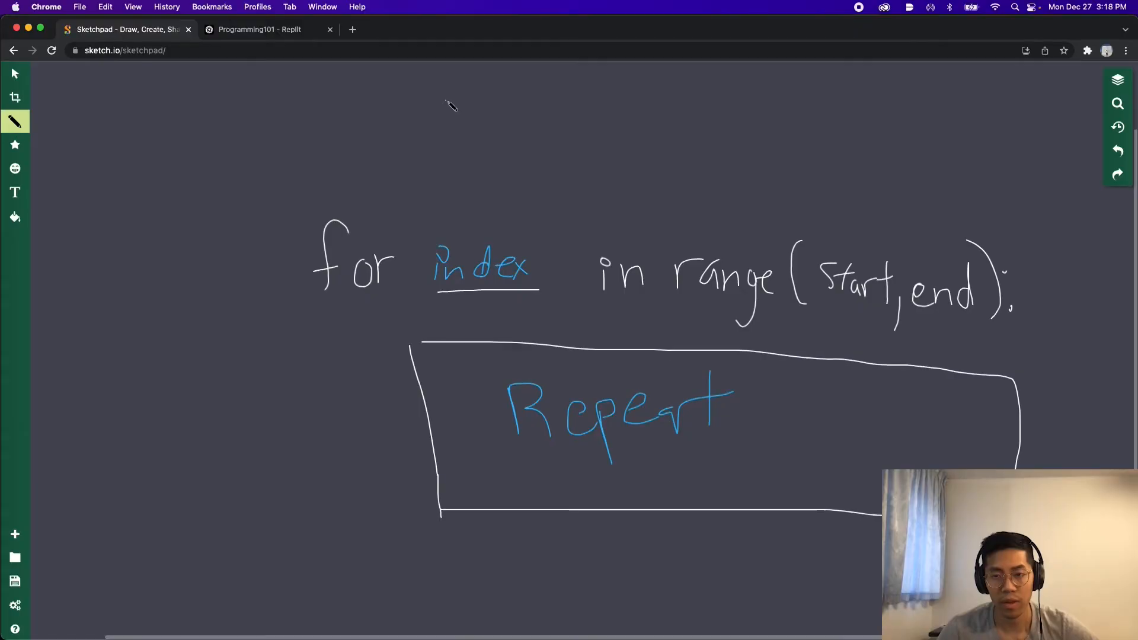
mouse_move(222, 202)
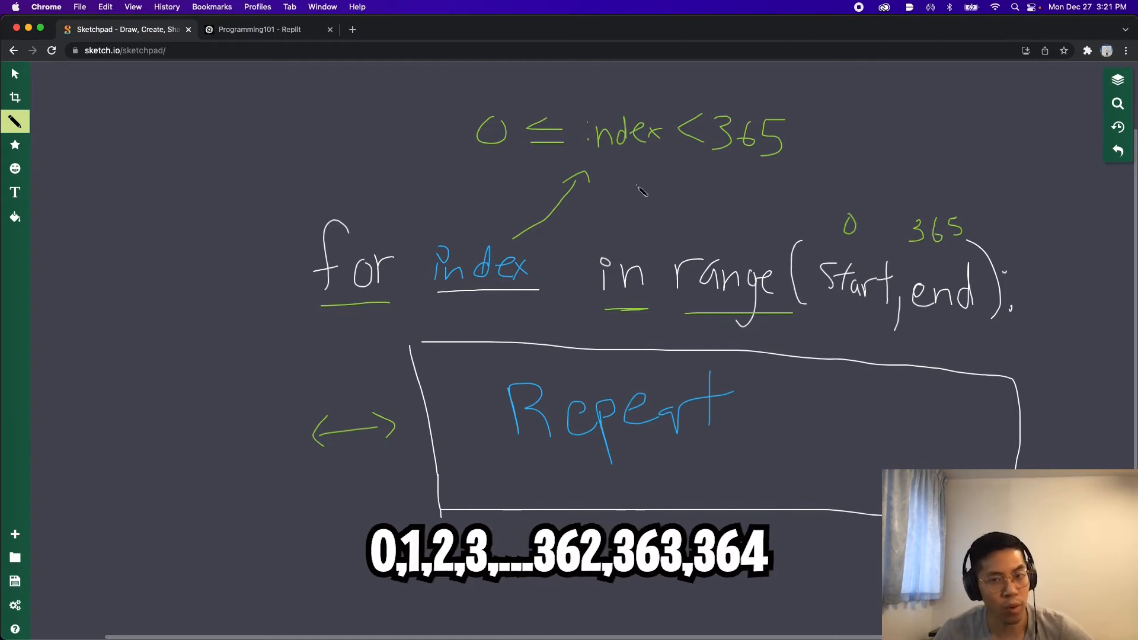
mouse_move(749, 186)
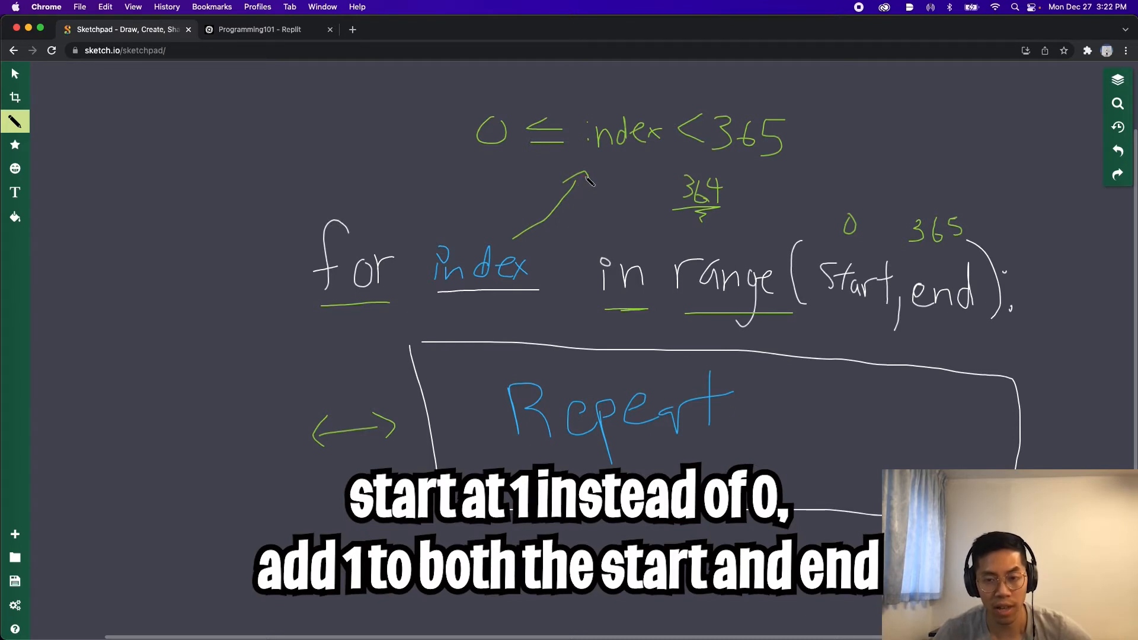
mouse_move(892, 177)
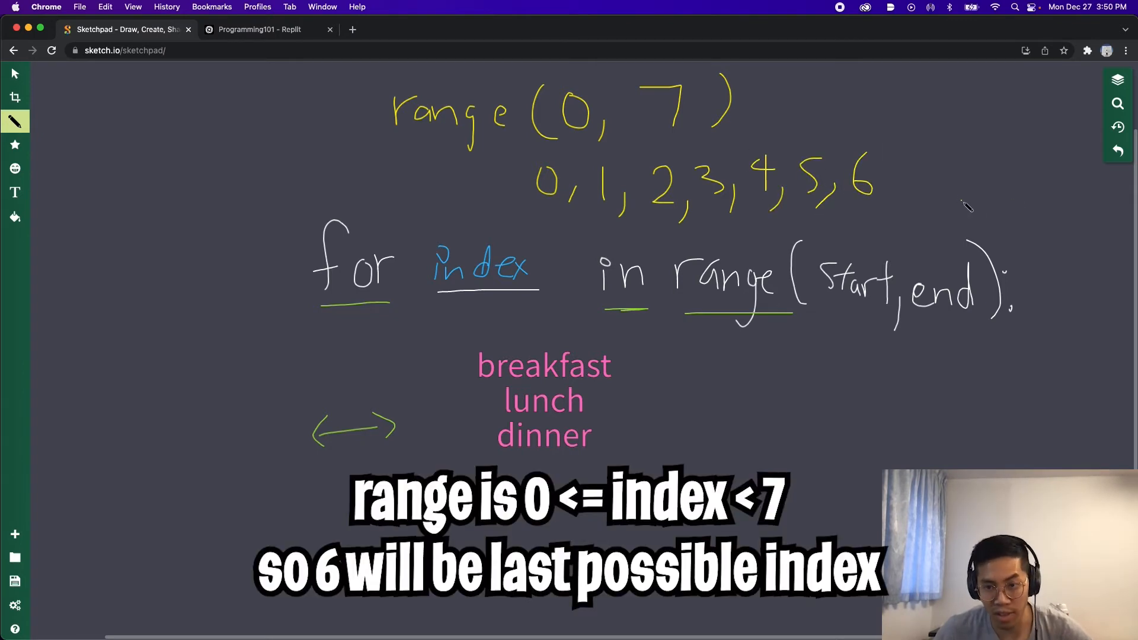
mouse_move(44, 157)
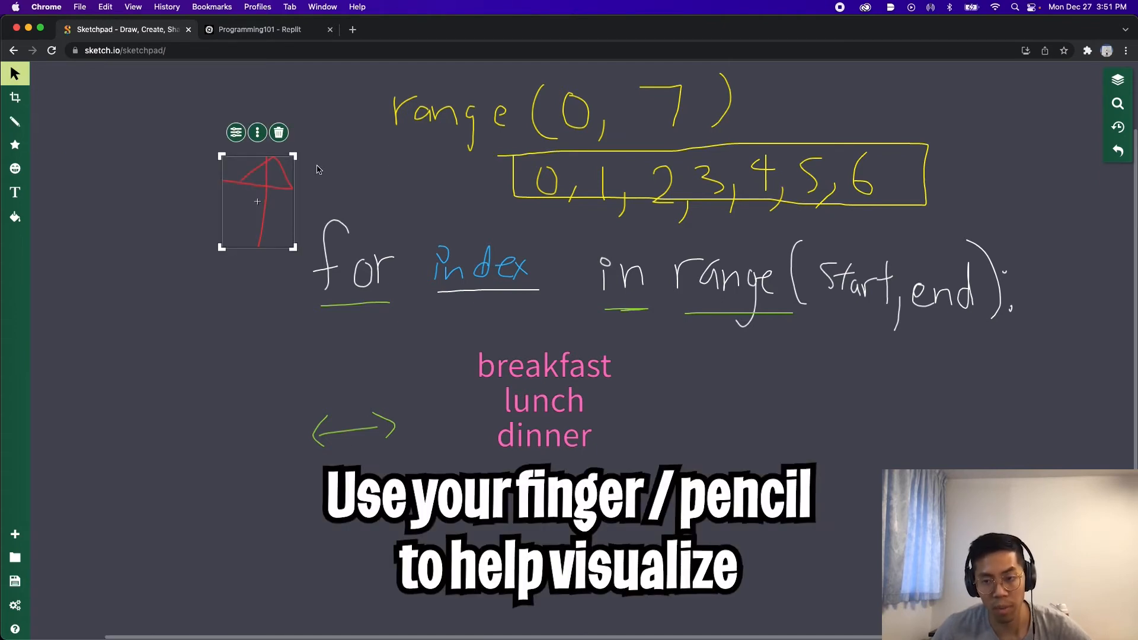
mouse_move(274, 181)
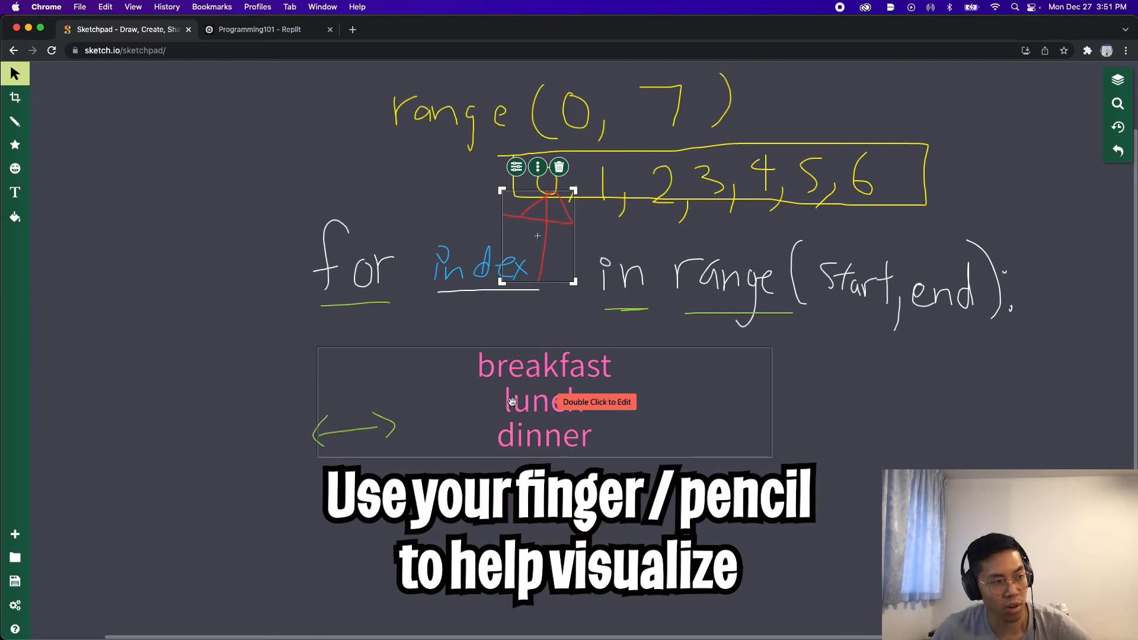
mouse_move(588, 441)
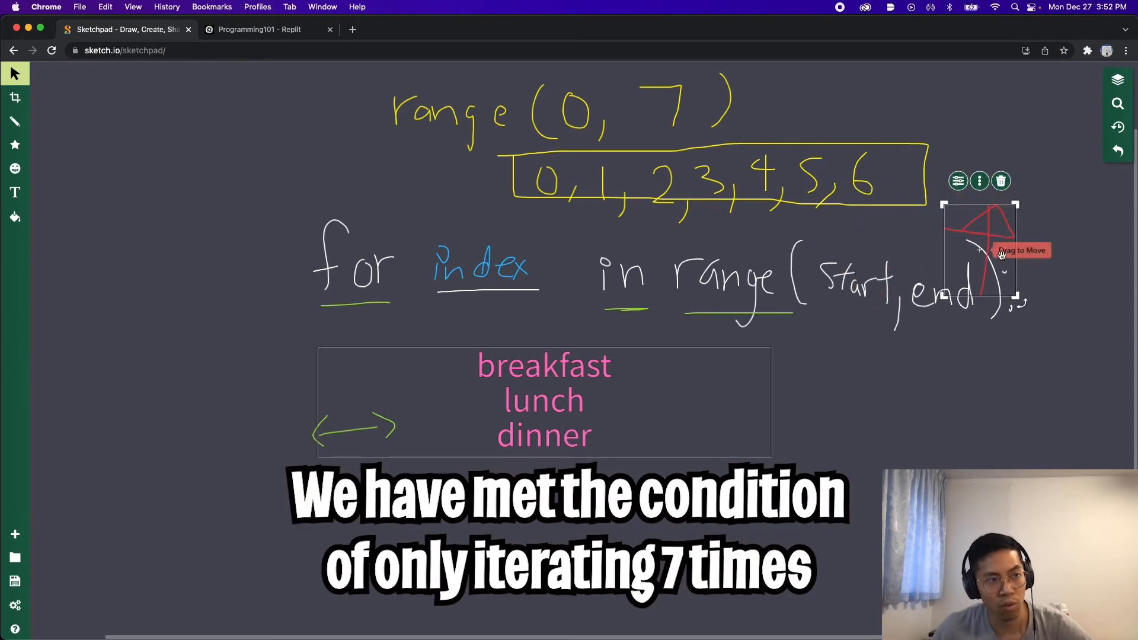
mouse_move(1029, 332)
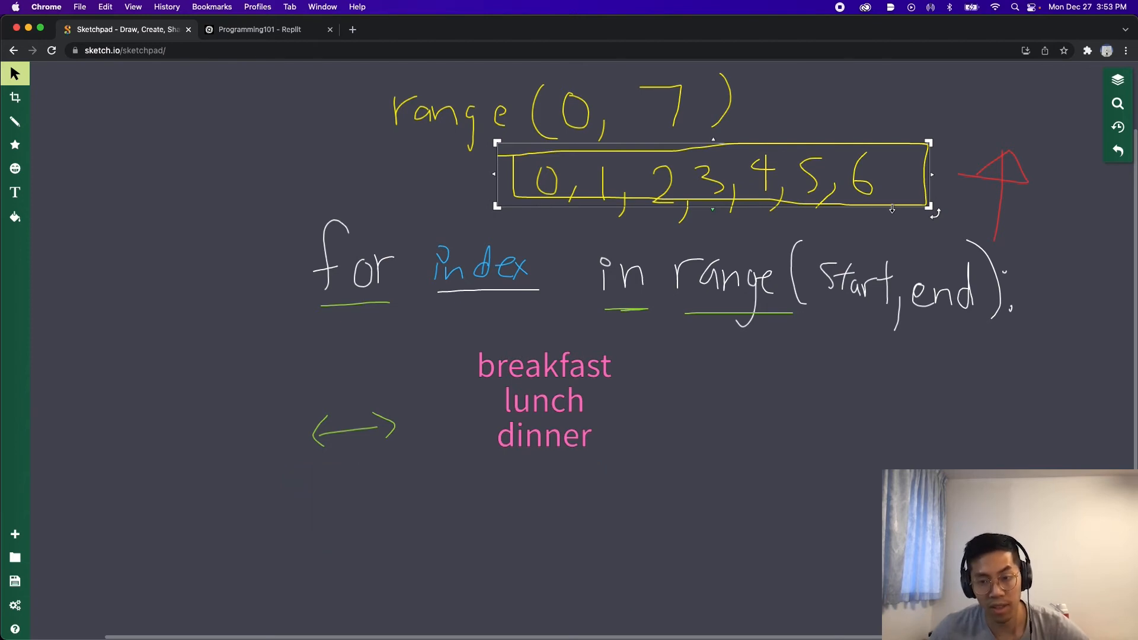
Write a for day in range(0, 7) loop that calls eatMeals().
left_click(261, 29)
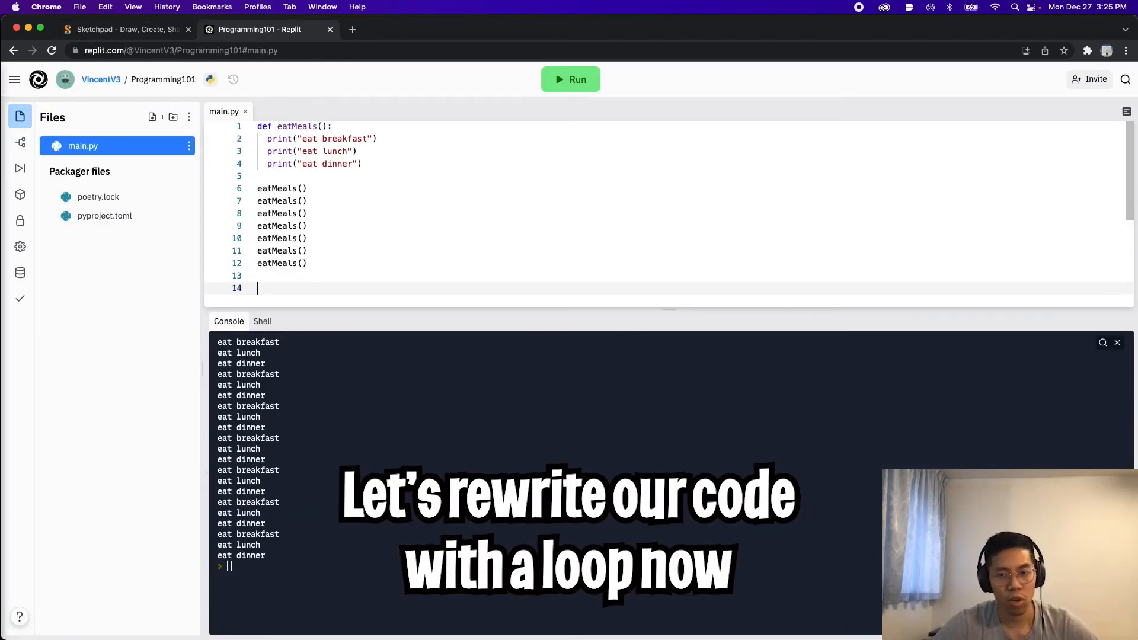
type("for day in ra")
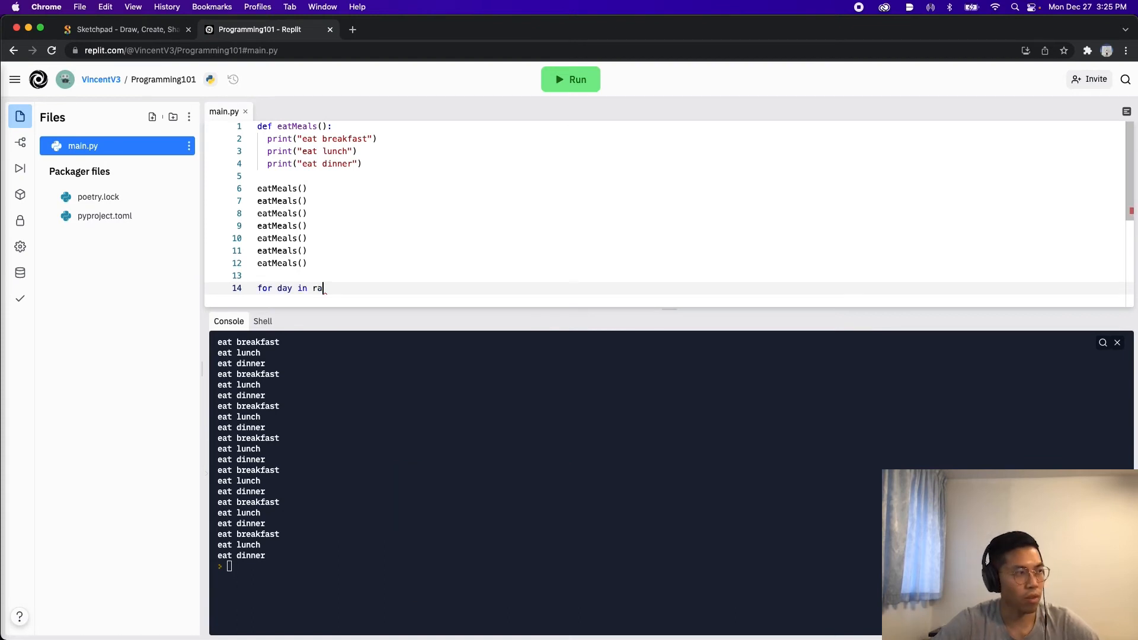
type("nge(0, 7)")
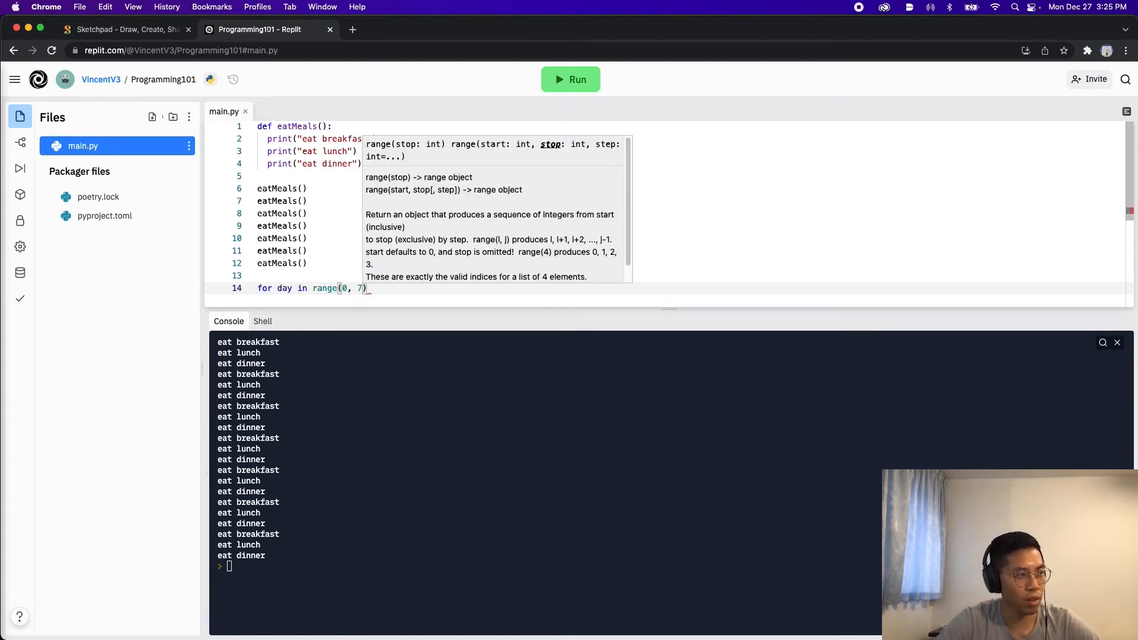
key("Enter")
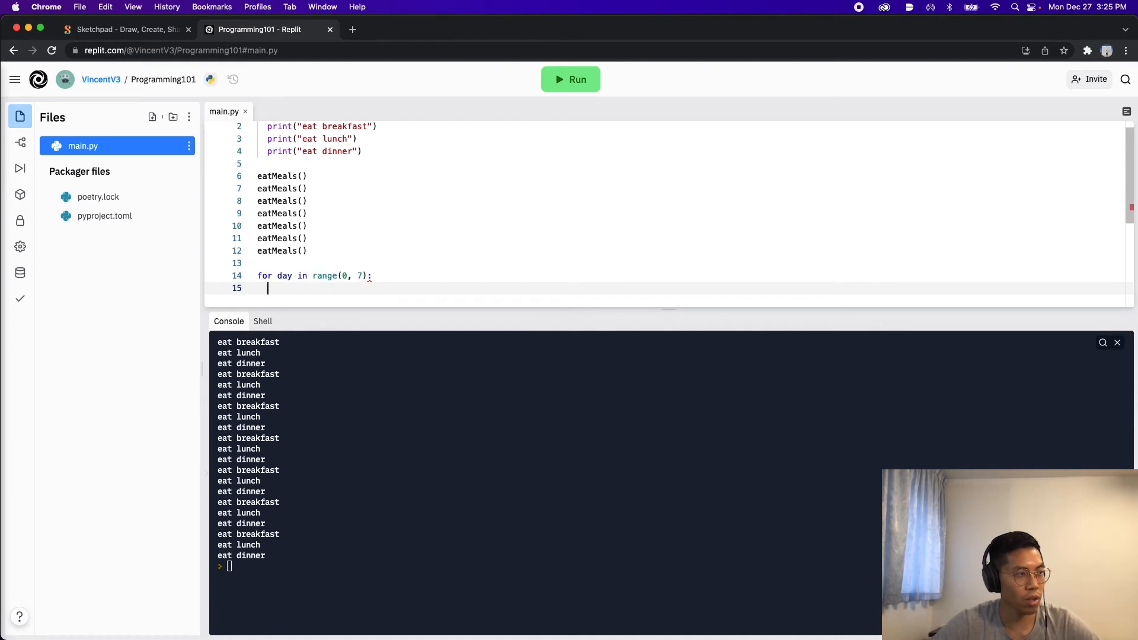
type("eatMeals()")
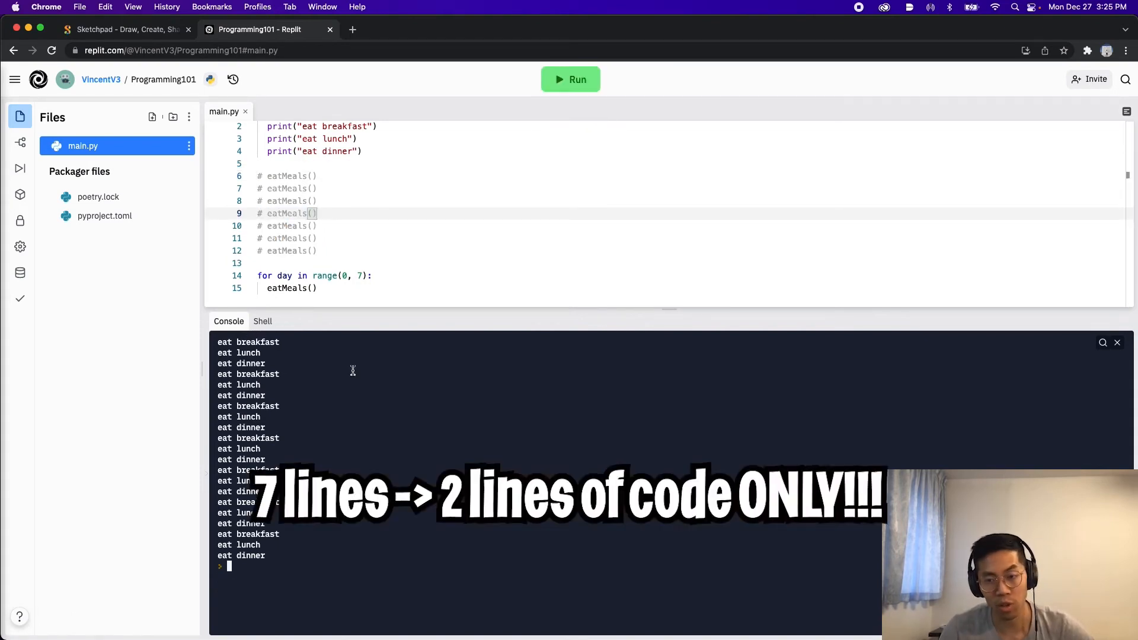
mouse_move(369, 327)
type("3")
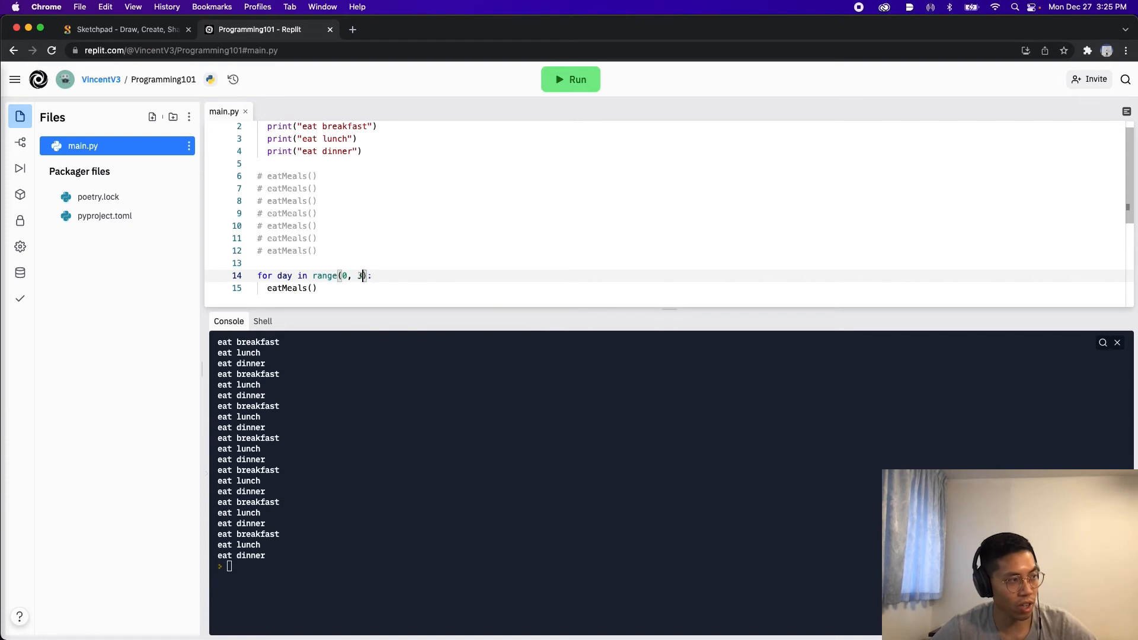
Change the loop range to (0, 365) and begin a counter variable above it.
type("65")
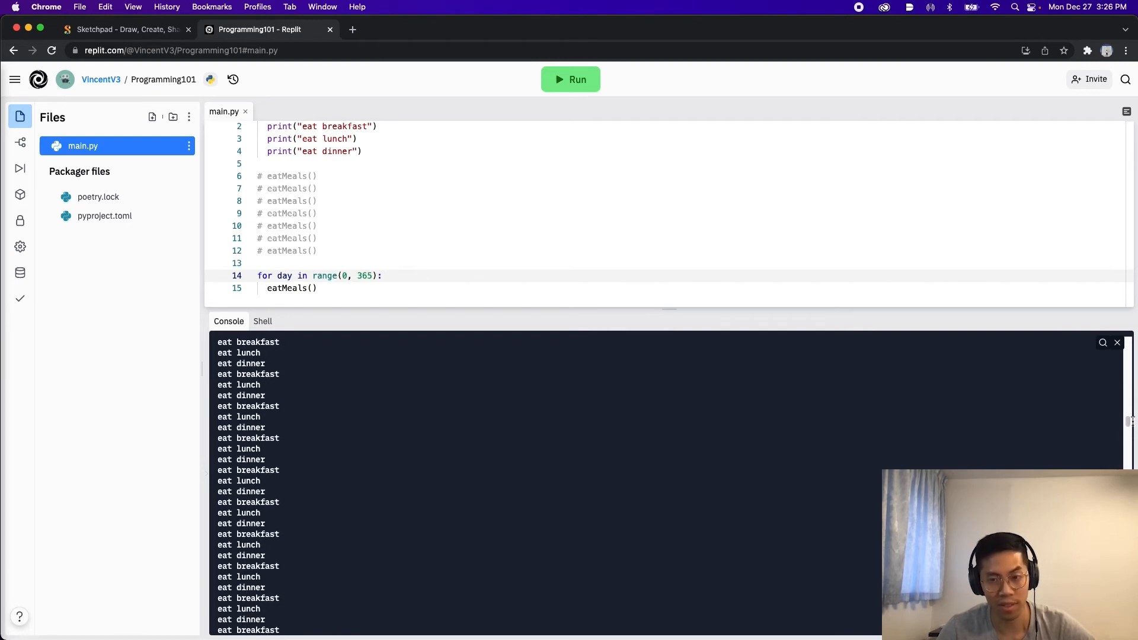
mouse_move(497, 269)
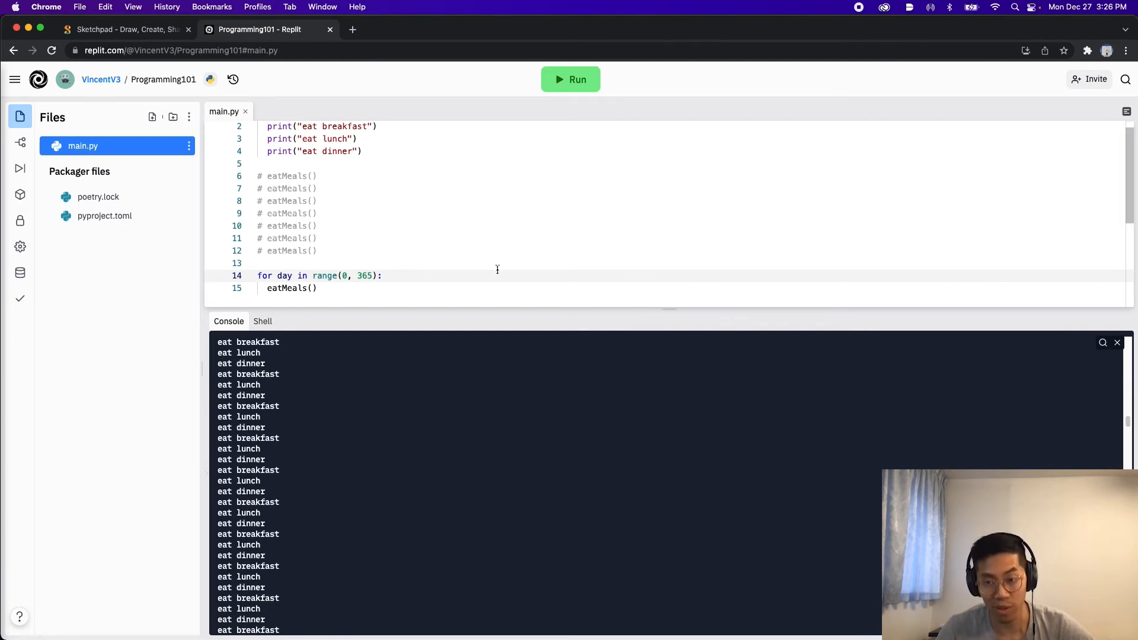
type("counter")
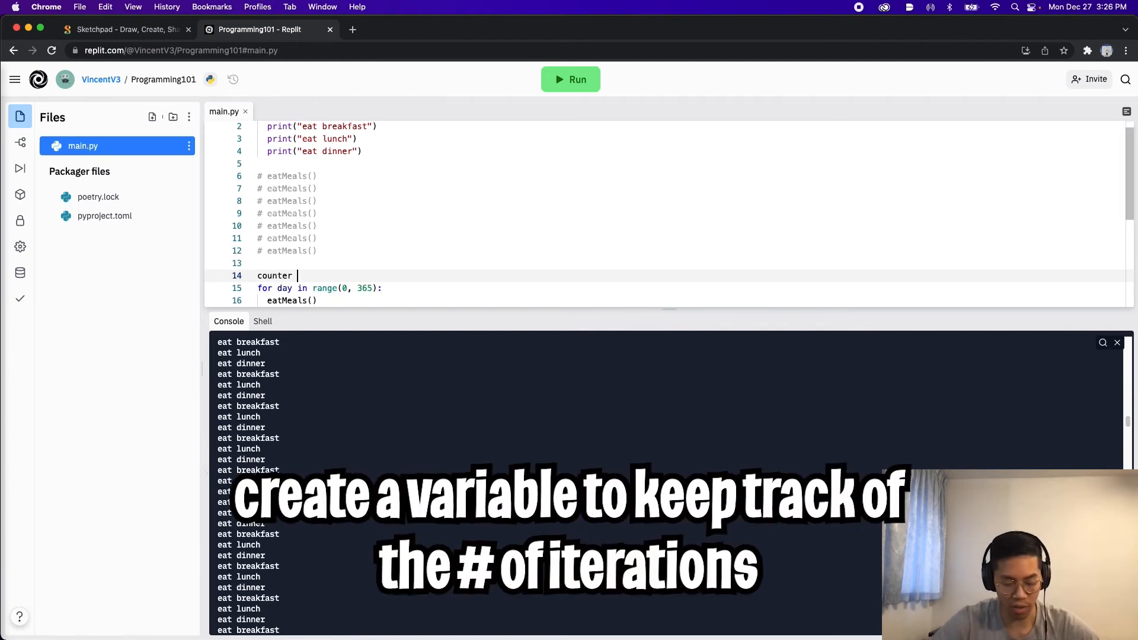
Set counter = 0 before the loop and counter += 1 inside it.
type("= 0")
type("c")
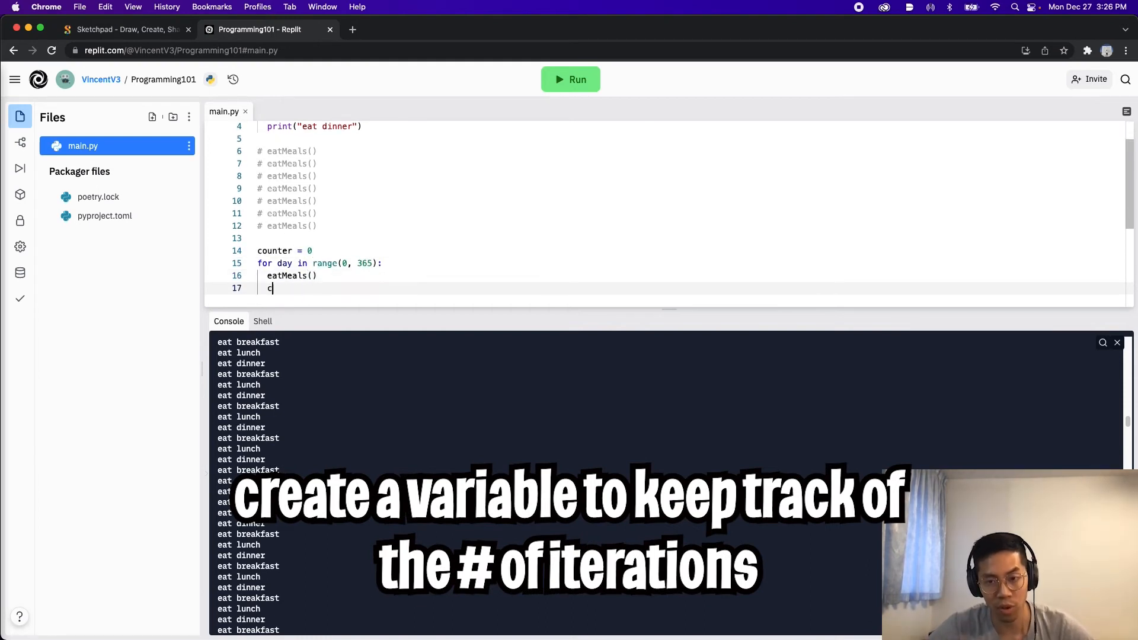
type("ounter += 1")
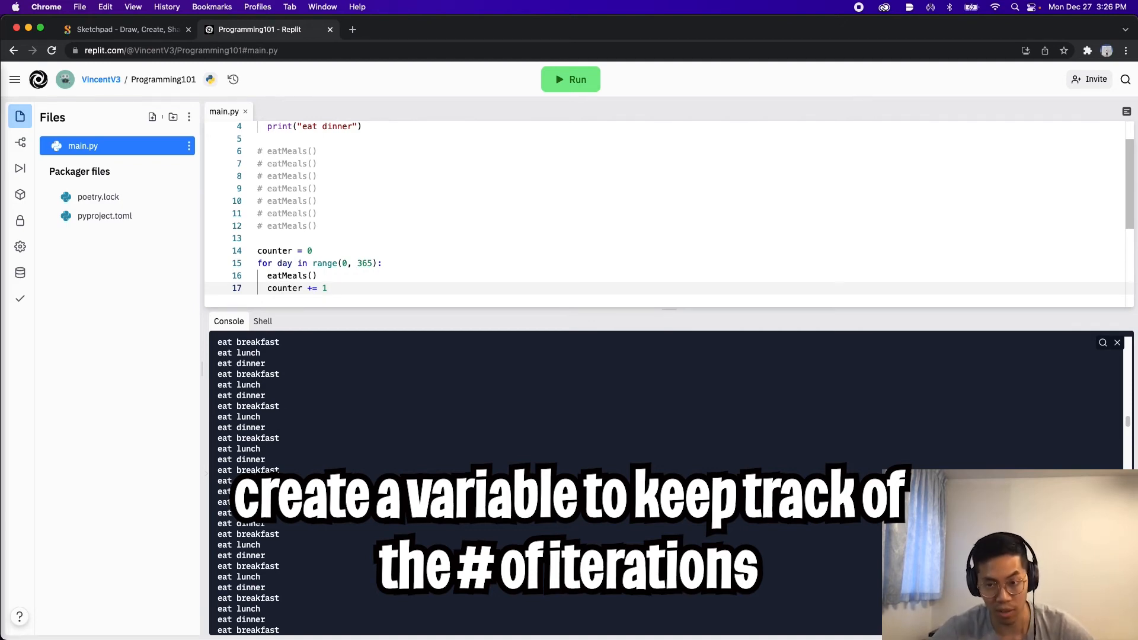
key("Return")
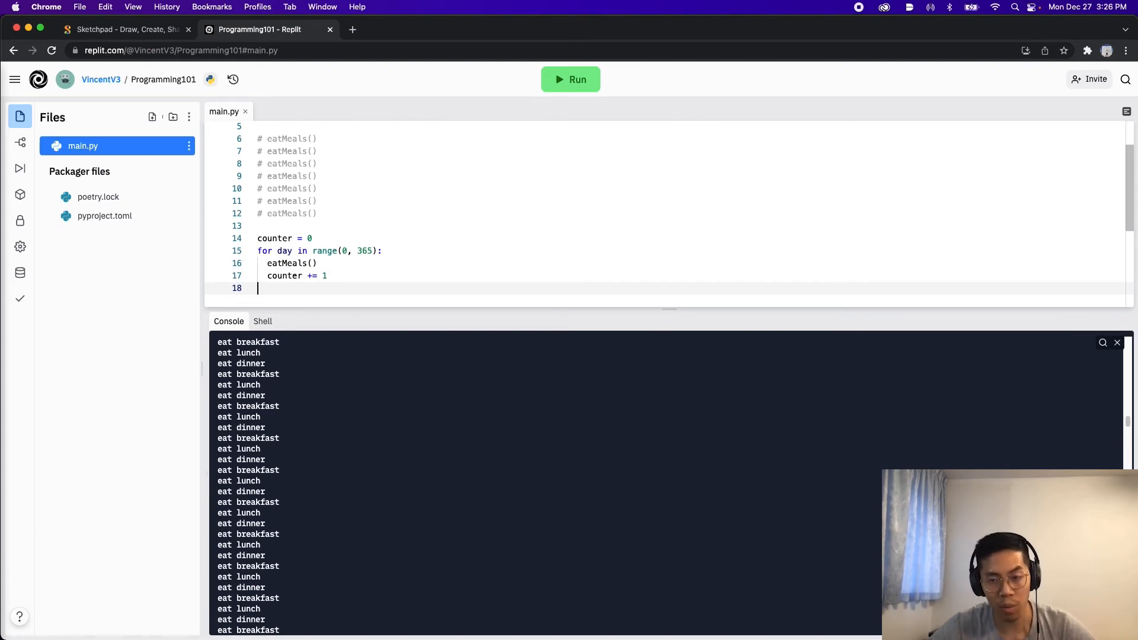
Print "total" with counter after the loop, run it, and begin a "Current day" print.
type("print")
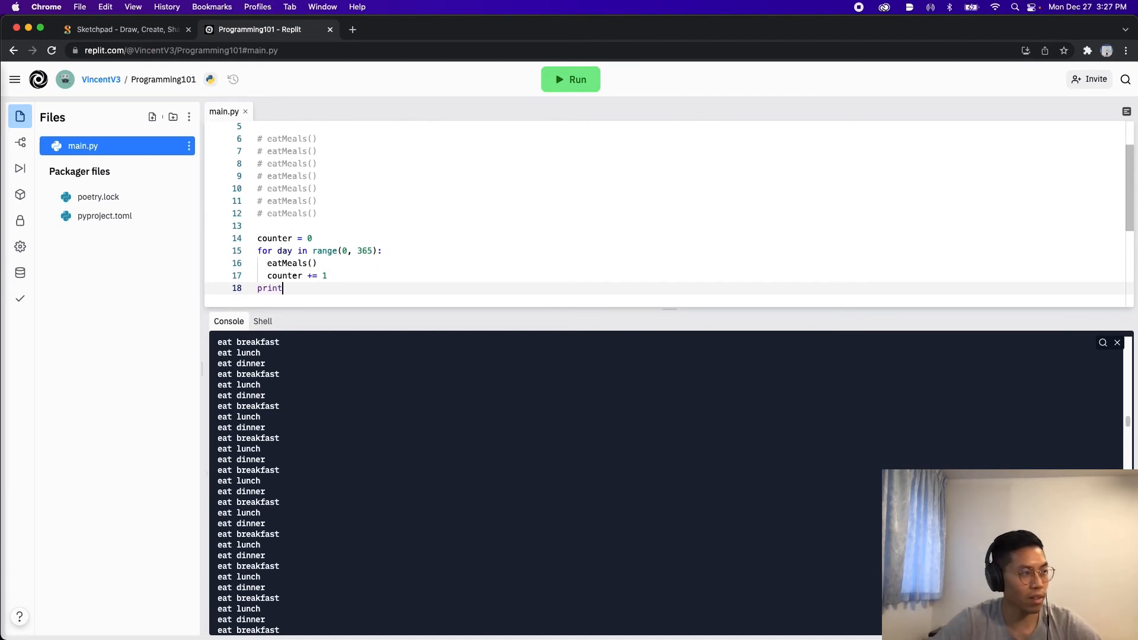
type("(\"total\")")
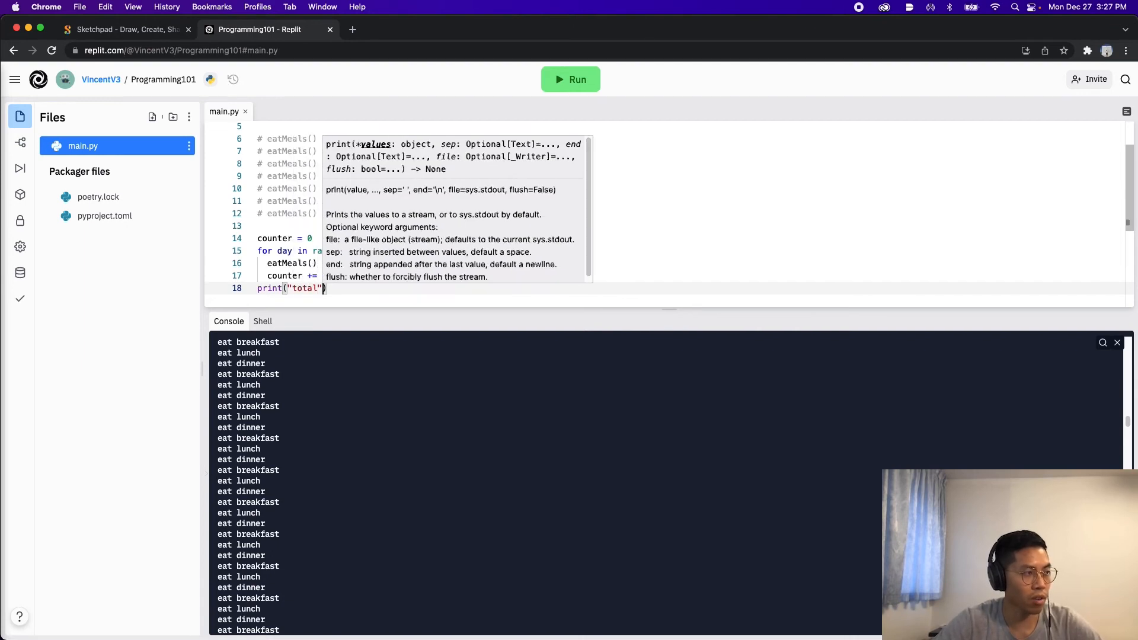
type(", counter")
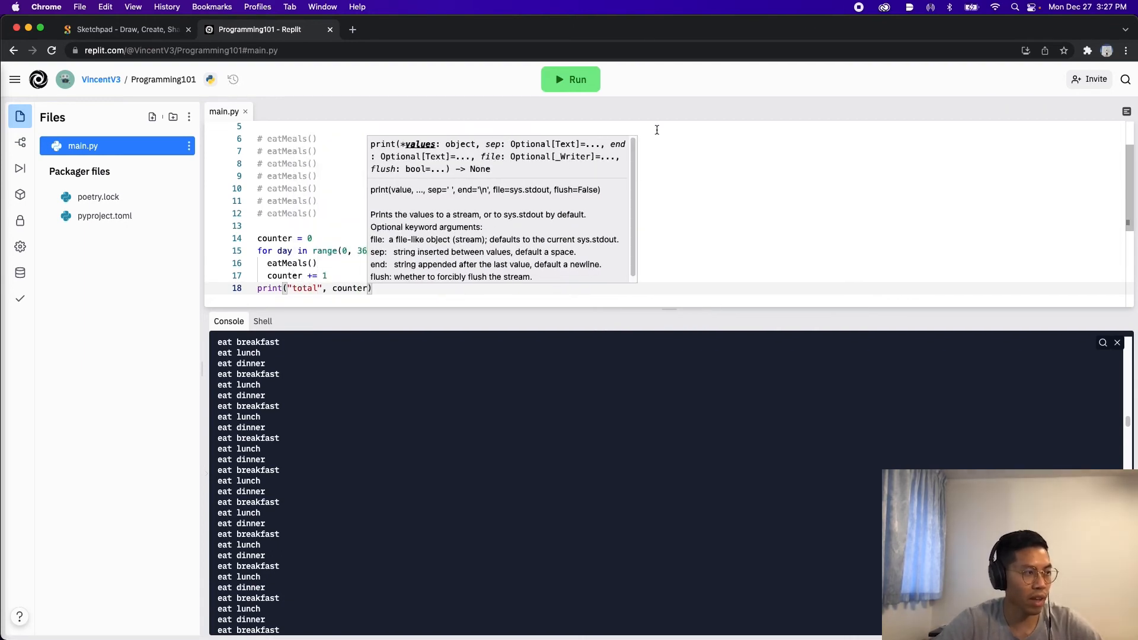
left_click(768, 300)
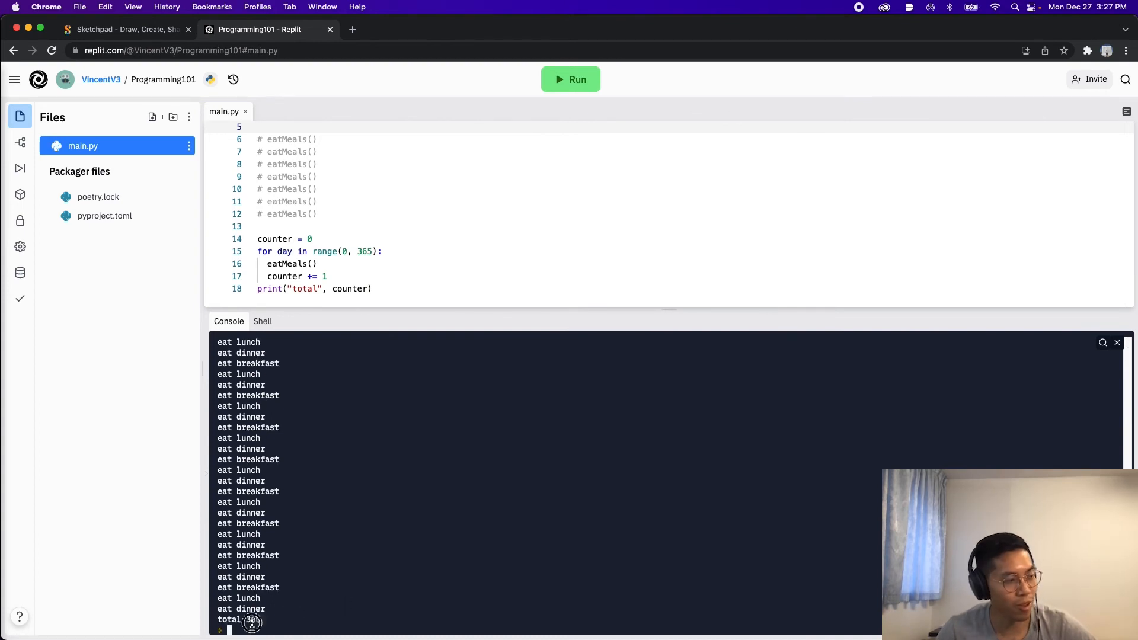
mouse_move(423, 407)
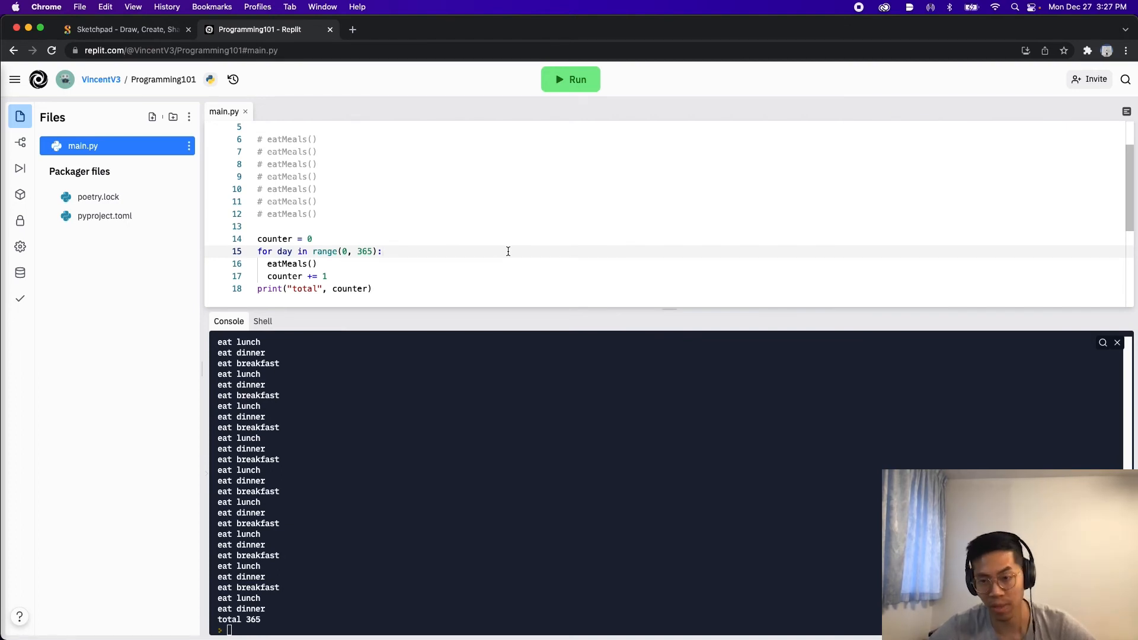
type("print(\"Current day\", day")
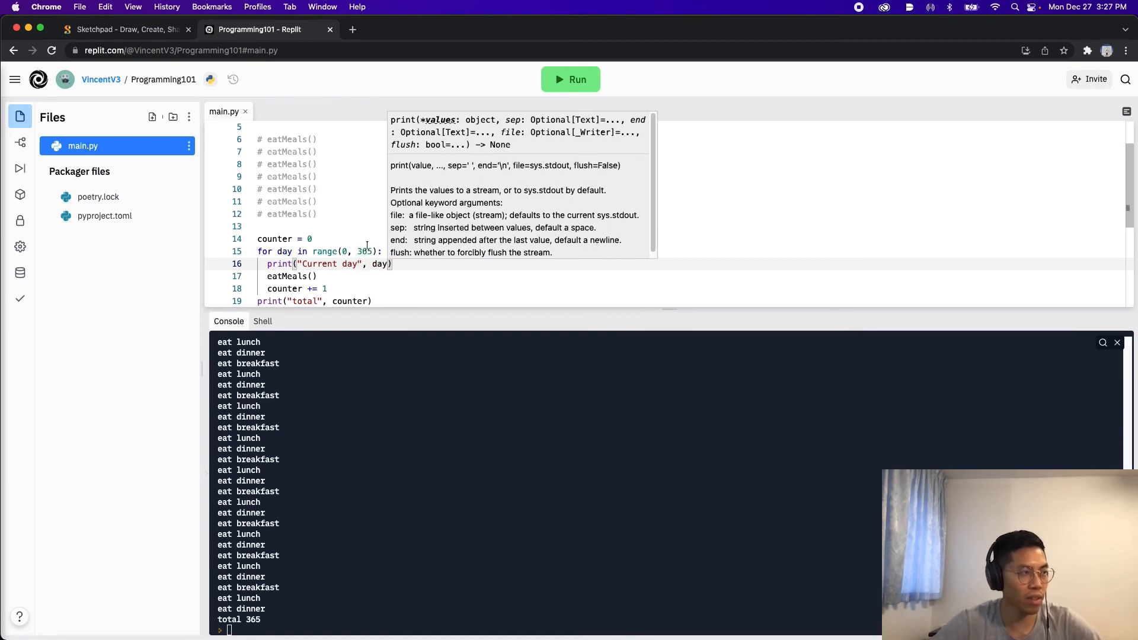
Run the loop printing Current day before each meal set, then select the range start 0.
left_click(596, 153)
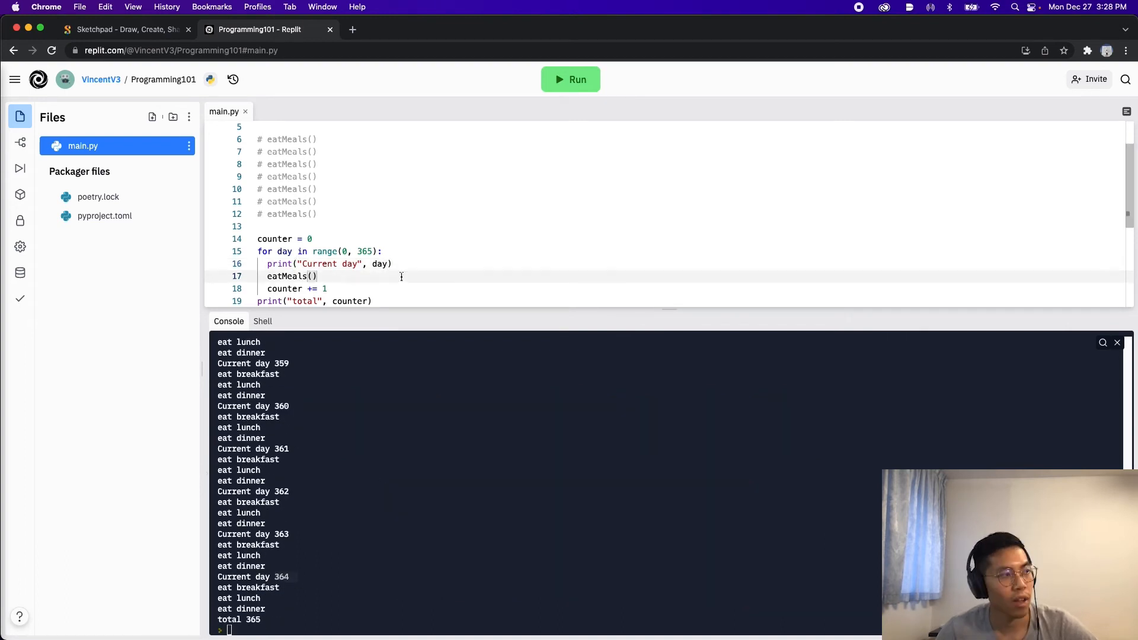
double_click(365, 252)
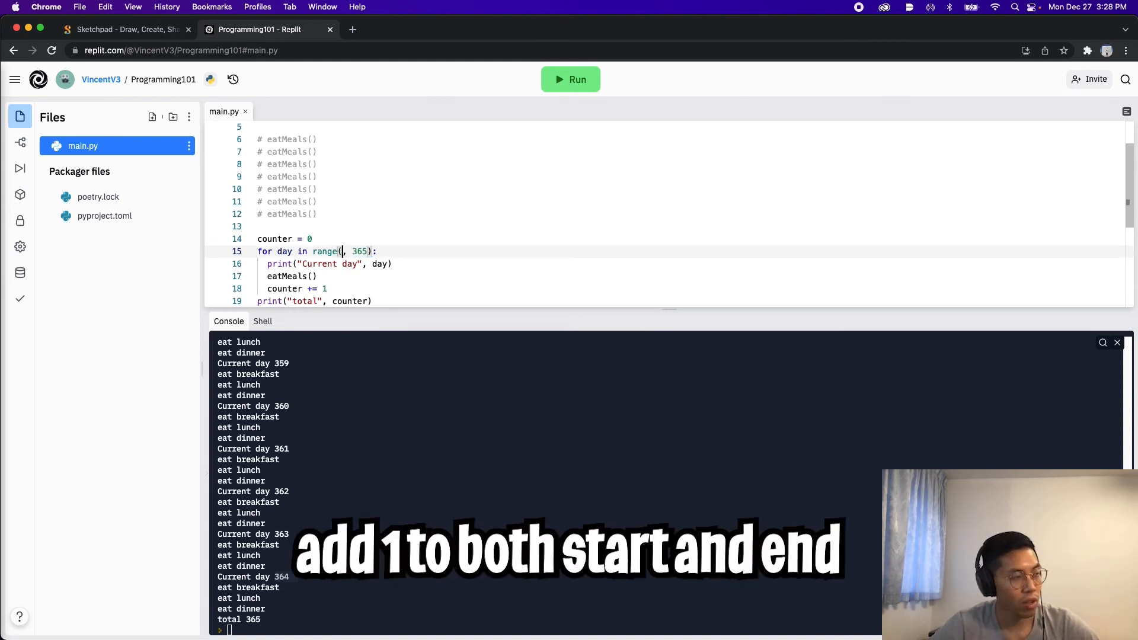
Change the loop to start at day 1 so days number up to 365.
type("1")
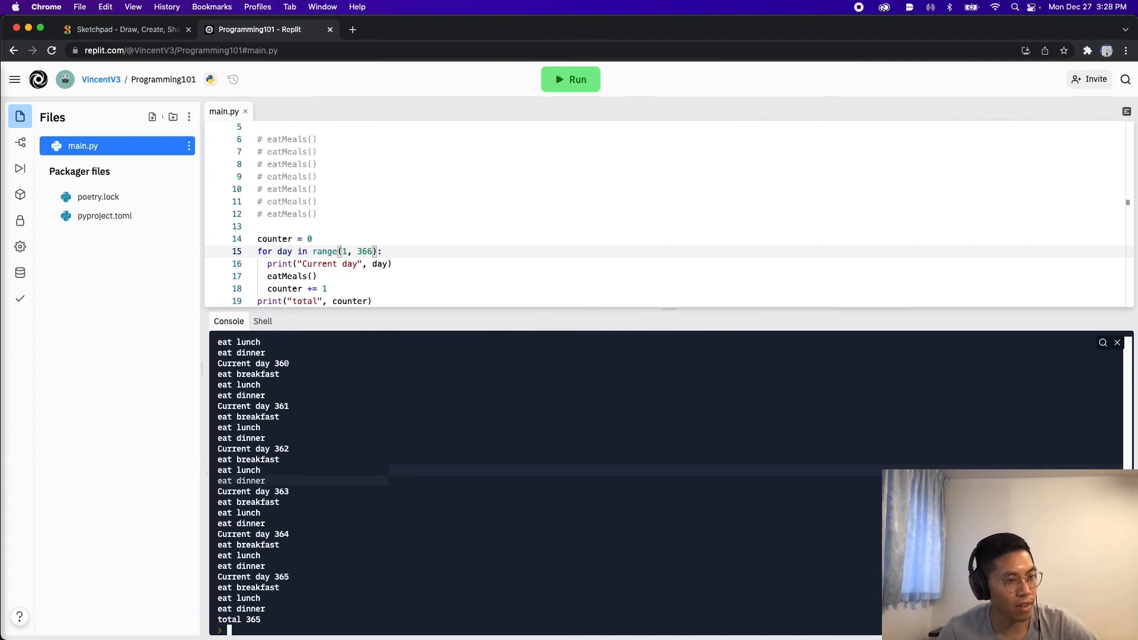
scroll("up", 3)
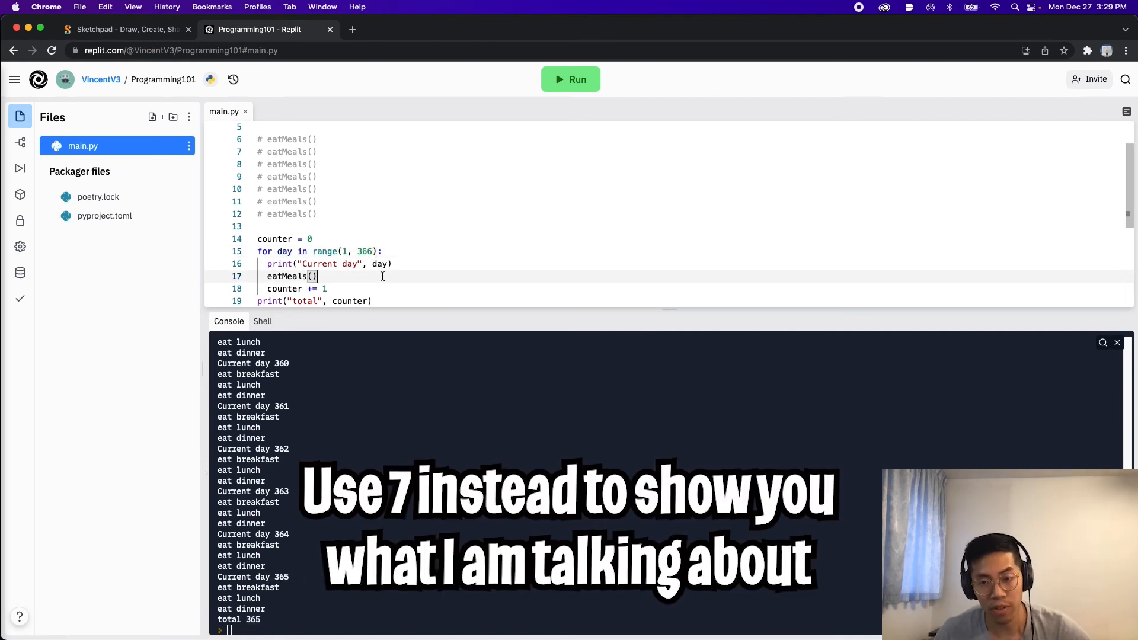
Change the loop's end value from 366 to 7 and run it.
double_click(366, 251)
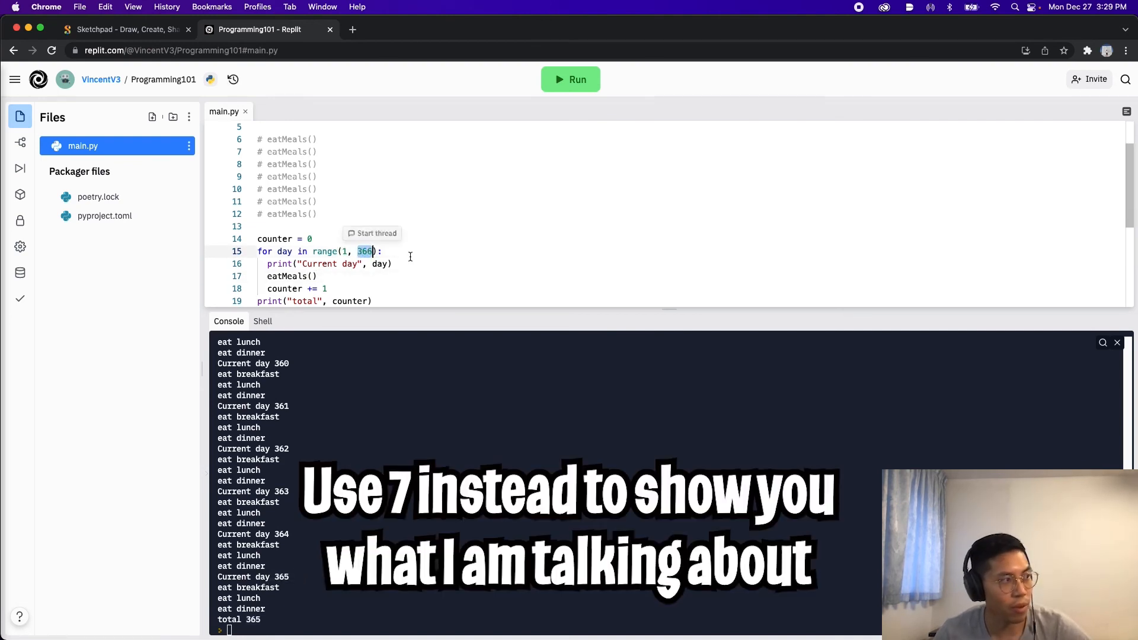
type("7")
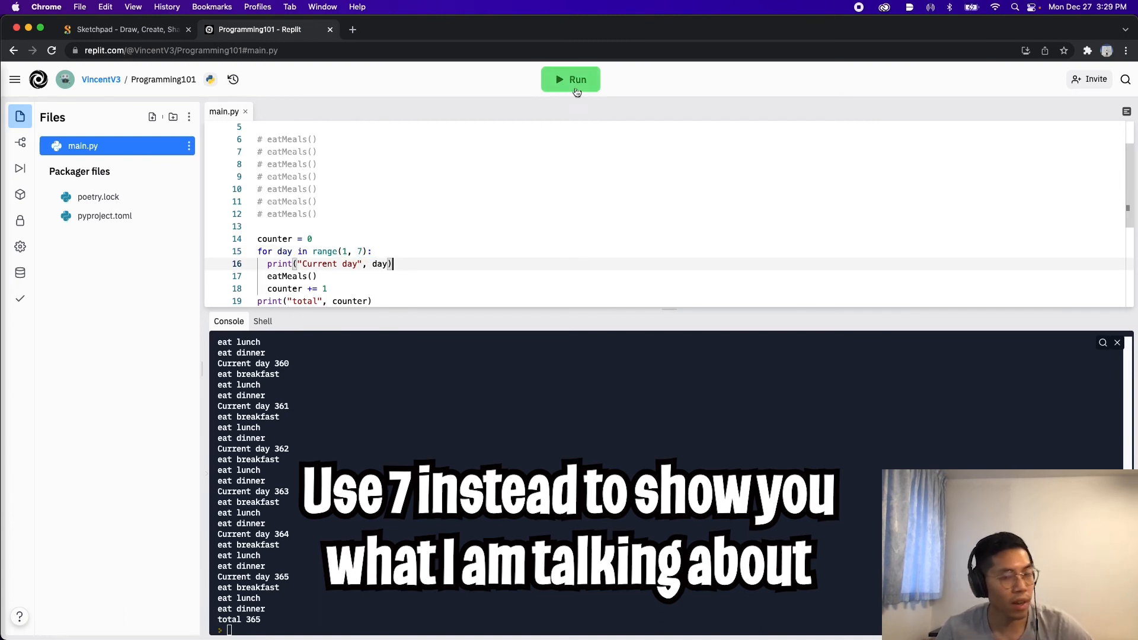
left_click(570, 79)
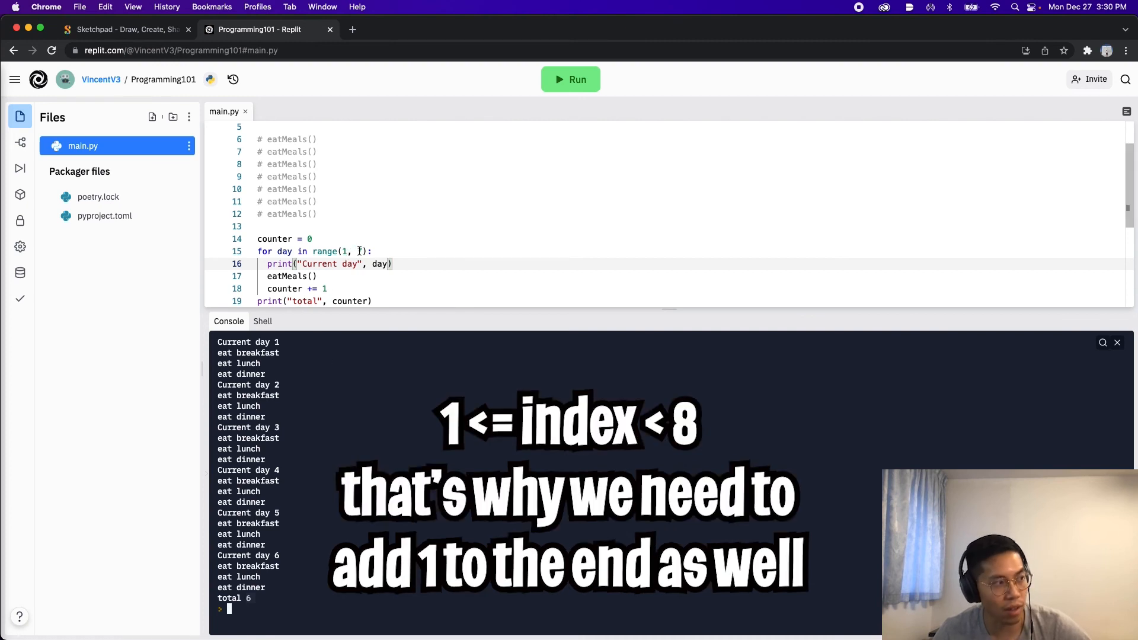
Set the end value to 8 so days 1-7 and total 7 print, then return to Sketchpad.
type("8")
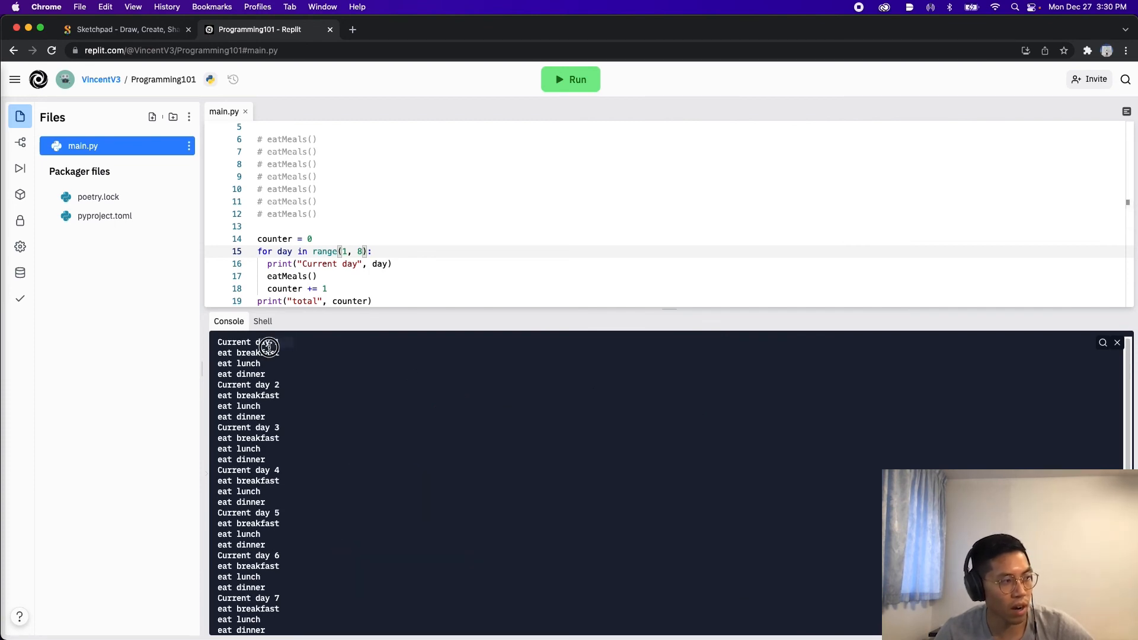
scroll("down", 3)
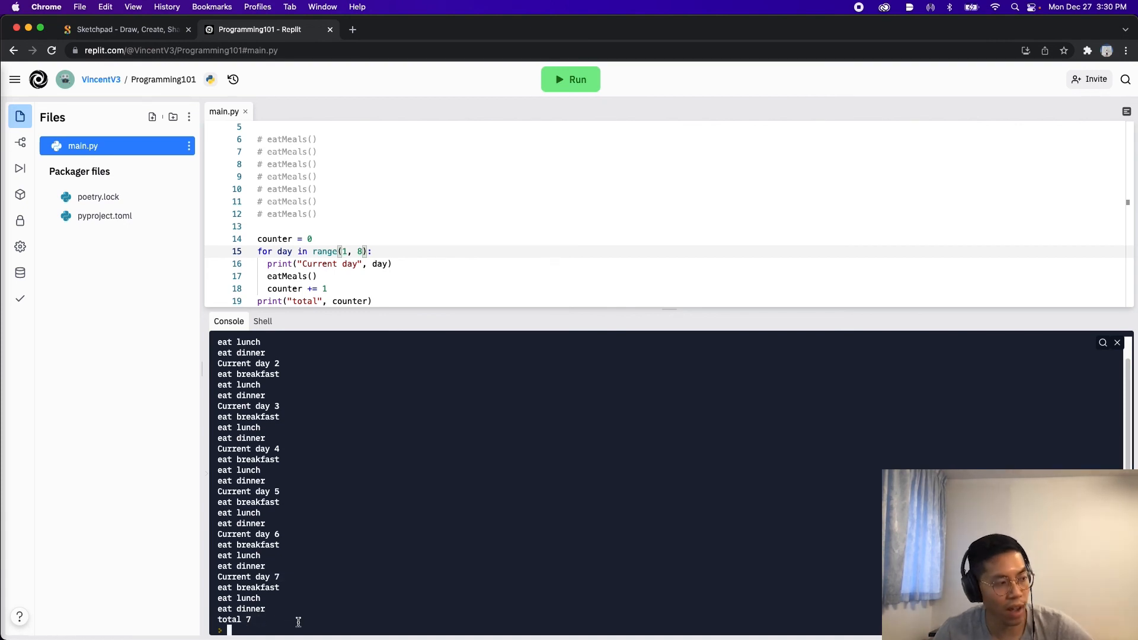
mouse_move(723, 328)
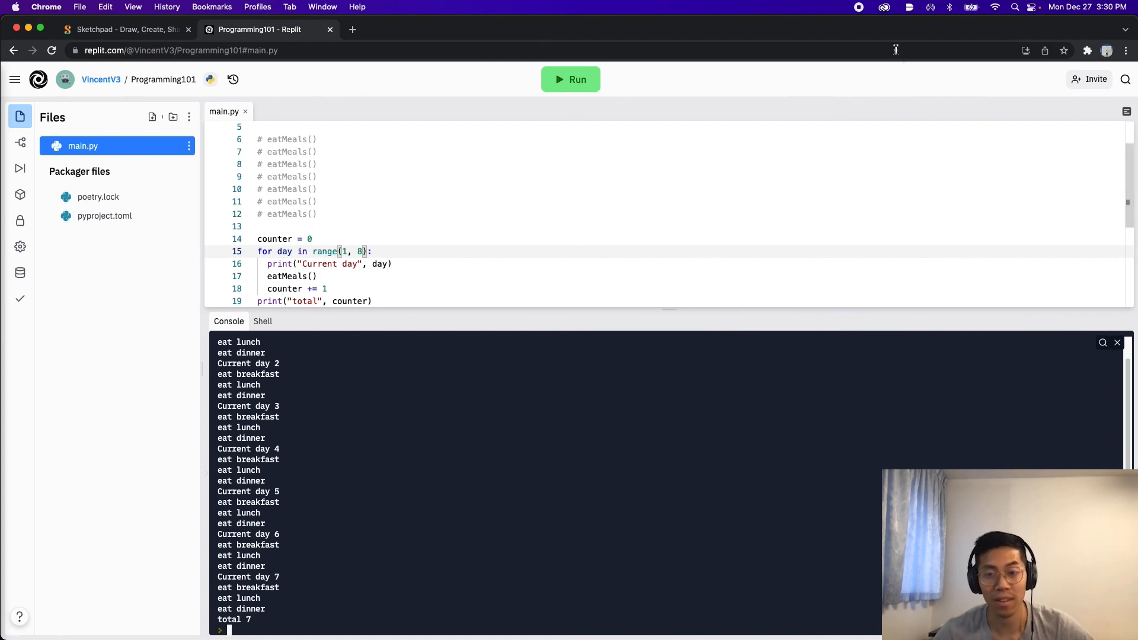
left_click(124, 28)
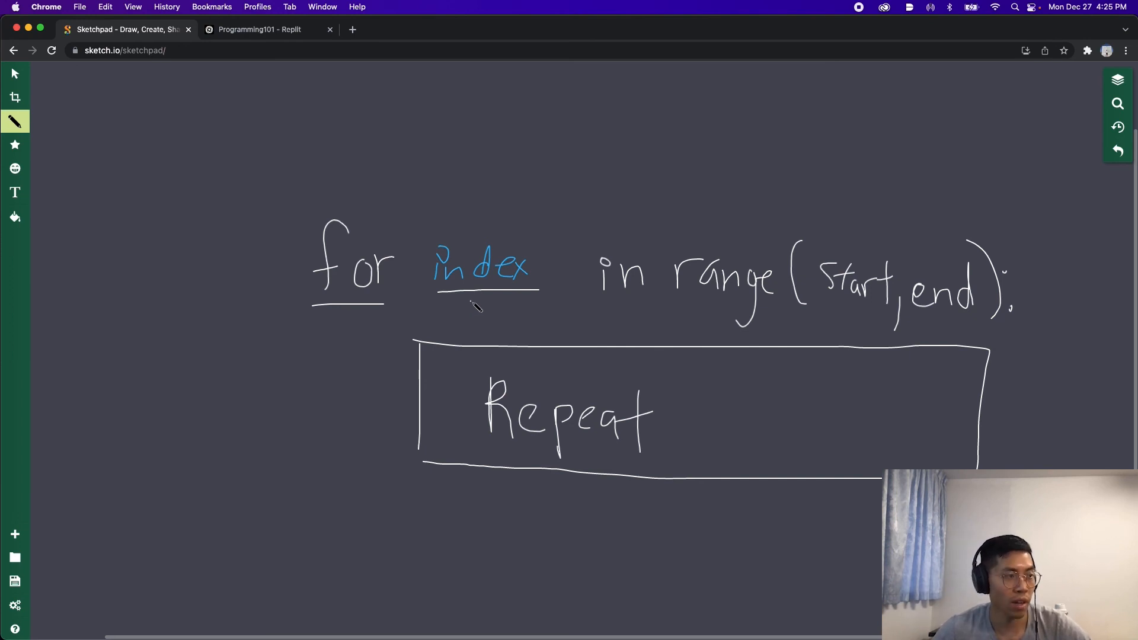
mouse_move(588, 307)
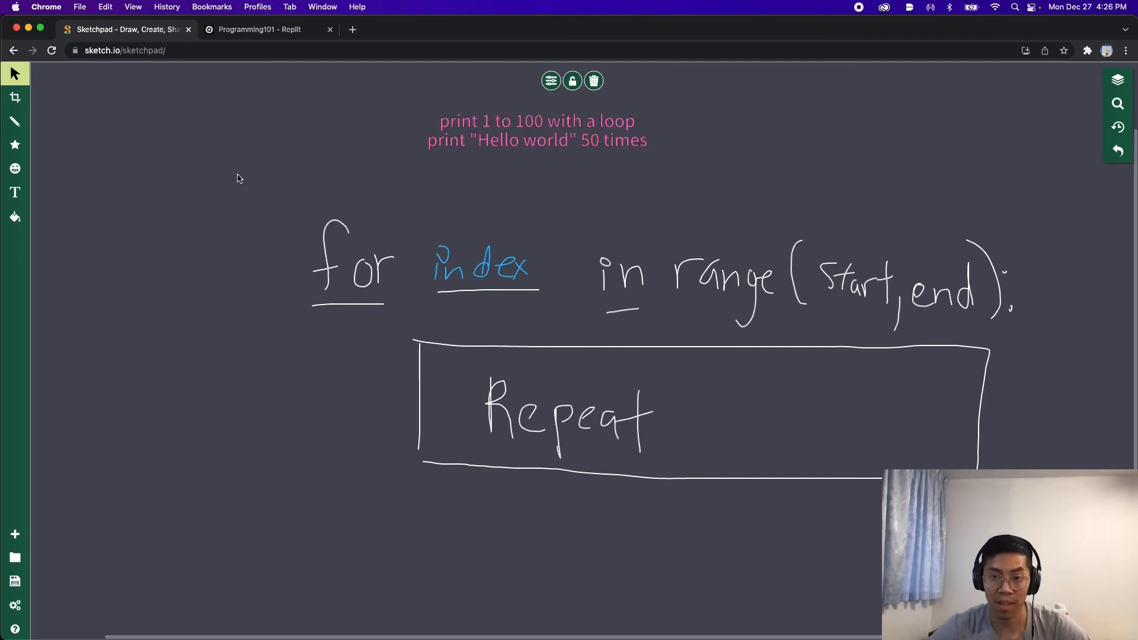
mouse_move(341, 165)
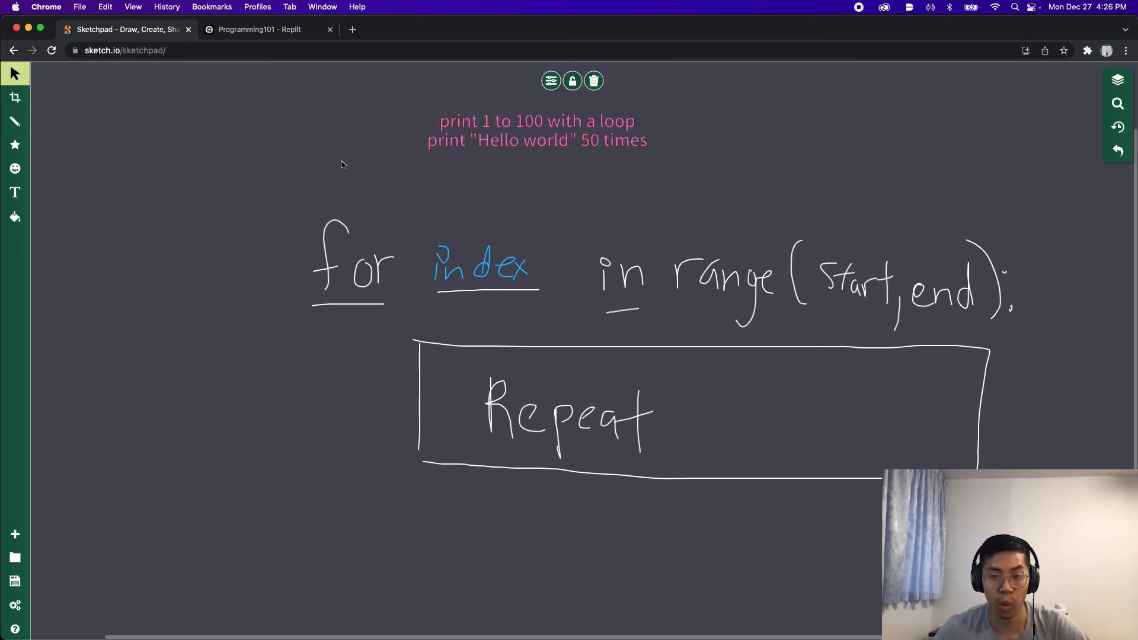
mouse_move(605, 117)
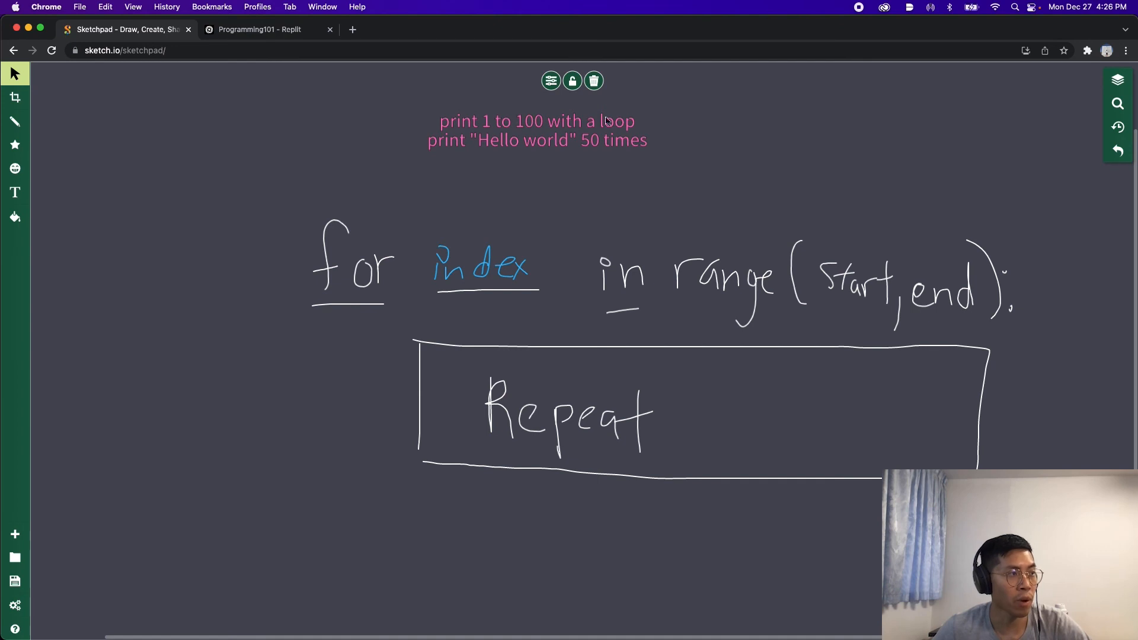
mouse_move(577, 153)
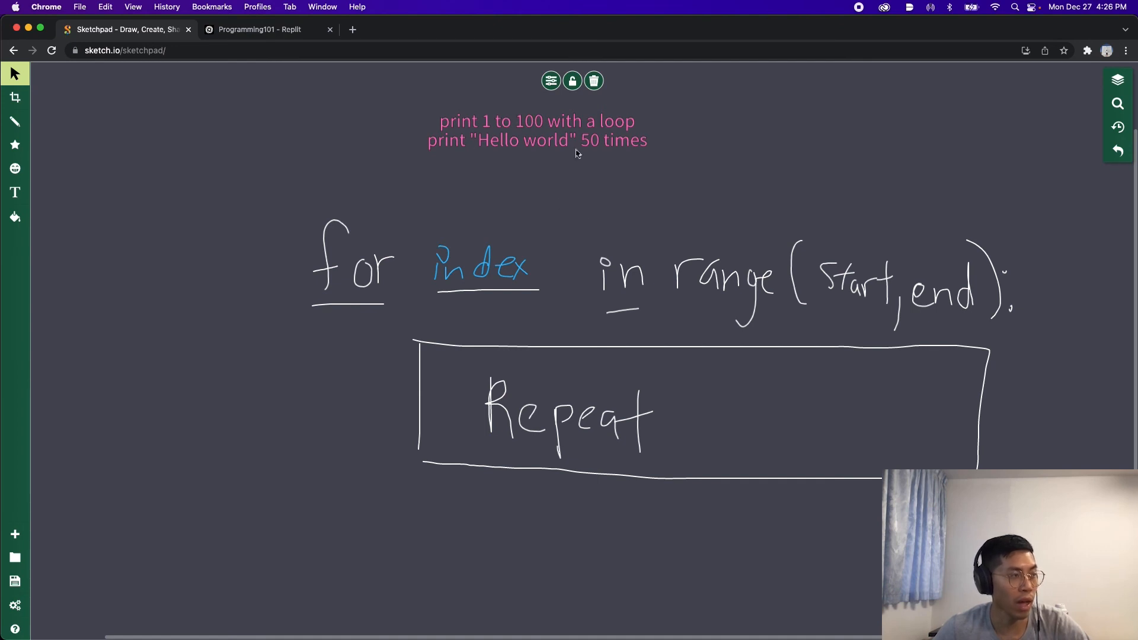
mouse_move(742, 206)
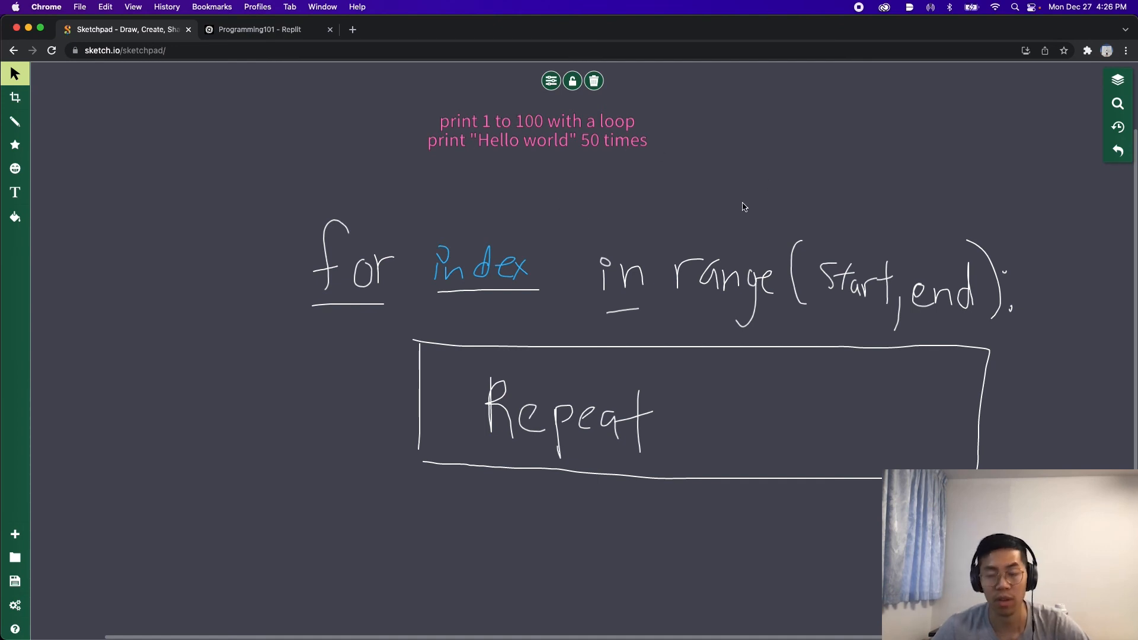